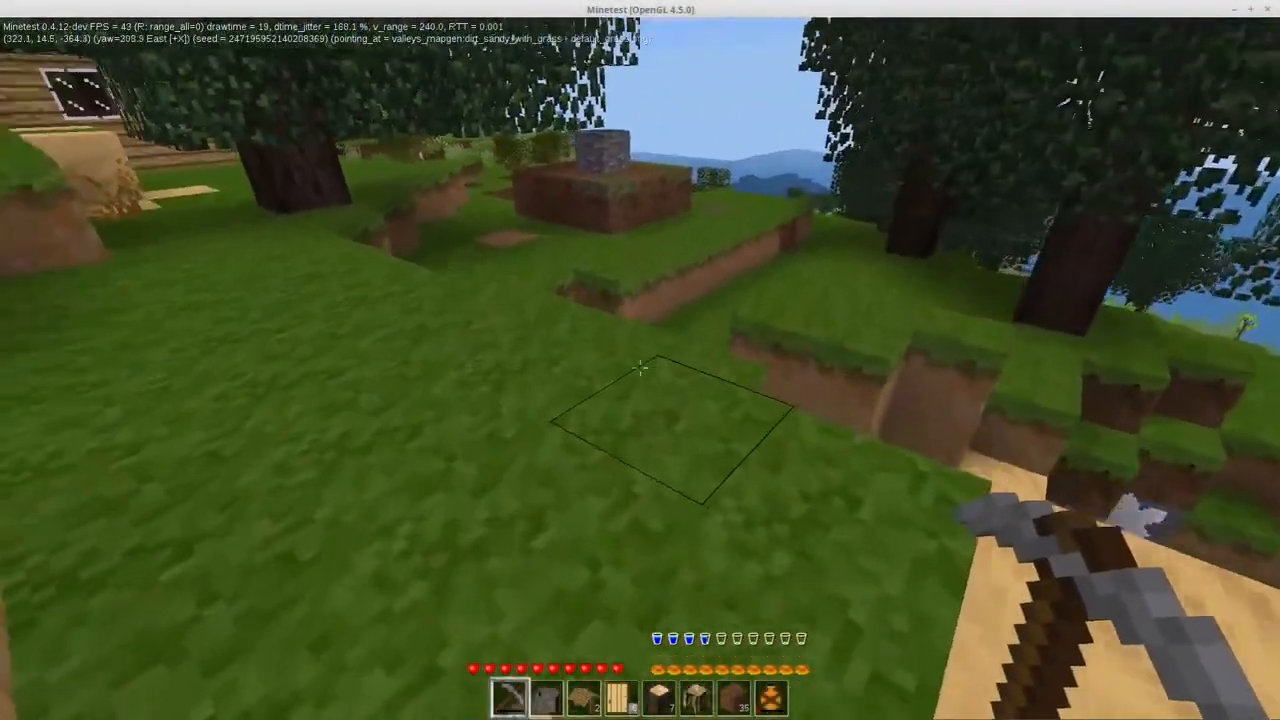
{"action": "mouse_move", "coordinate": [640, 360]}
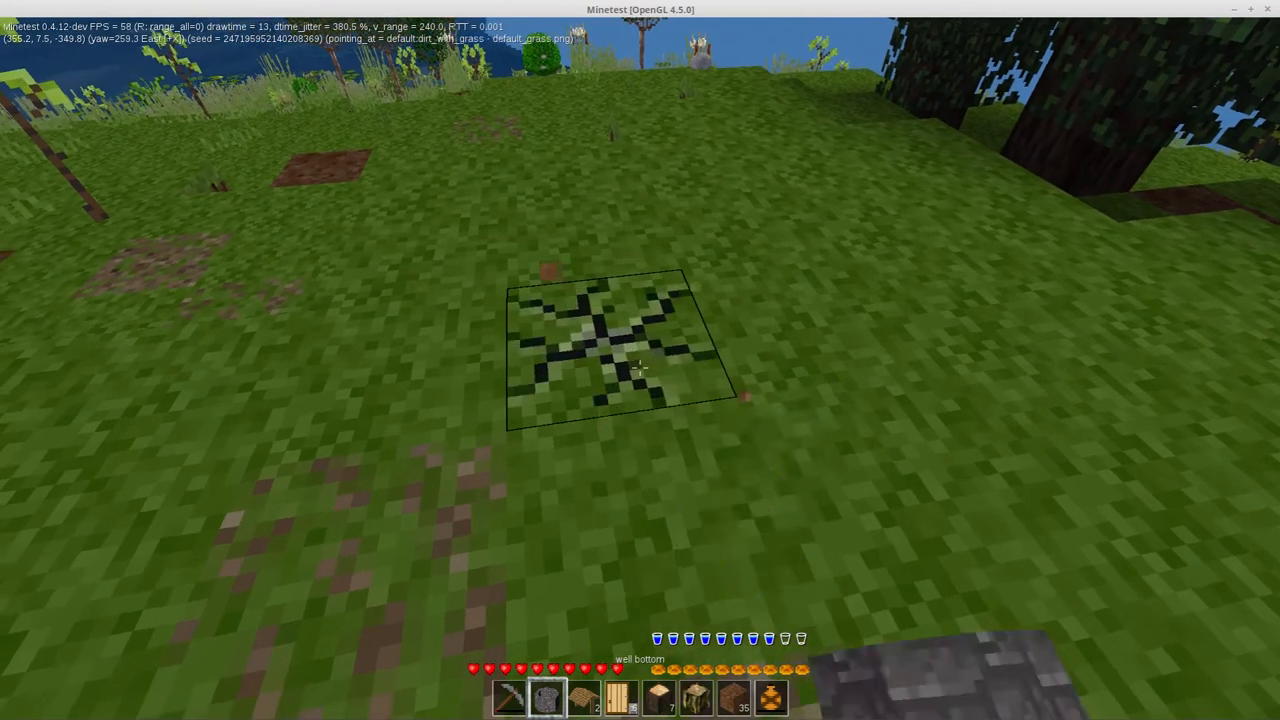
Step: Place a cobblestone well bottom on the grass and bring up the crafting guide
{"action": "left_click", "coordinate": [640, 368]}
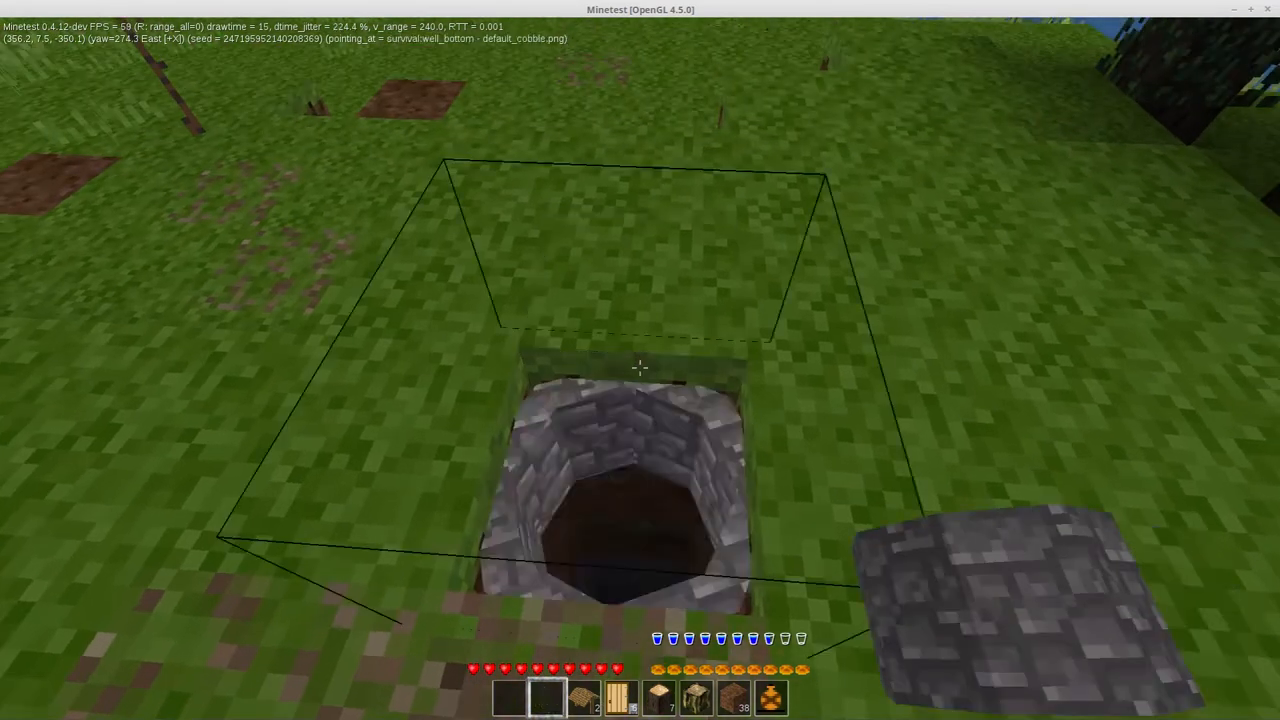
{"action": "mouse_move", "coordinate": [640, 360]}
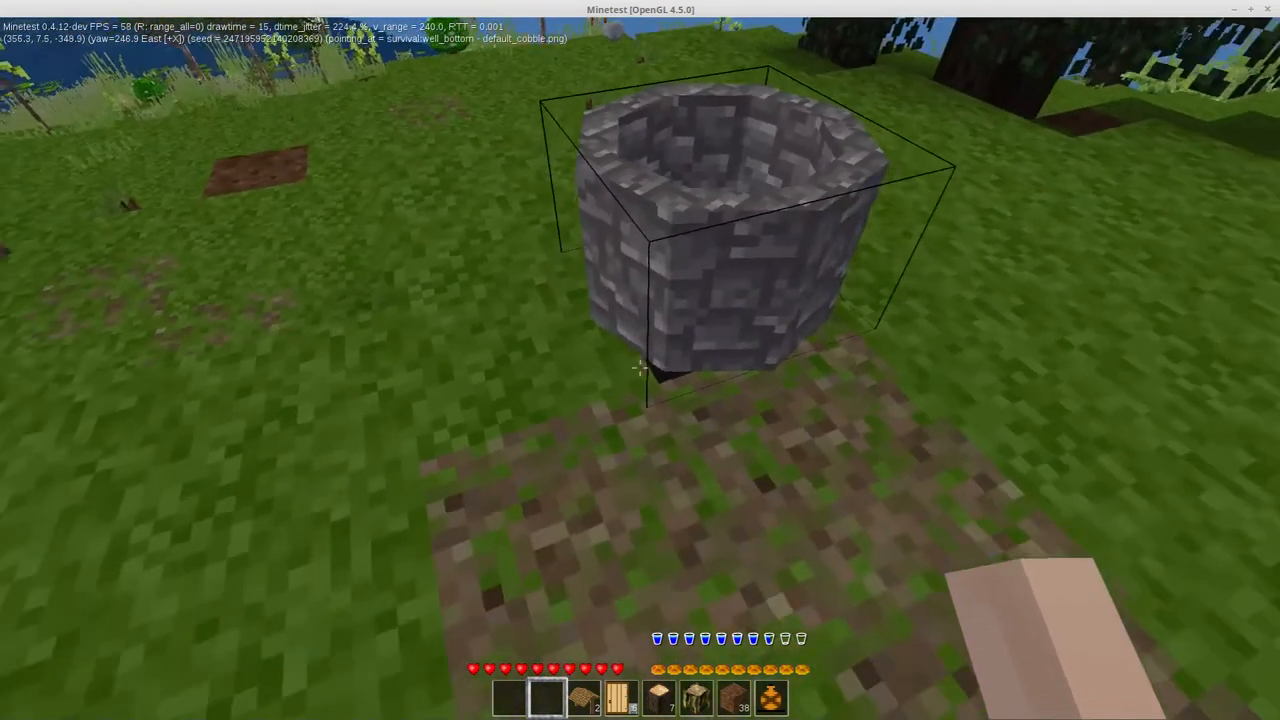
{"action": "key", "text": "i"}
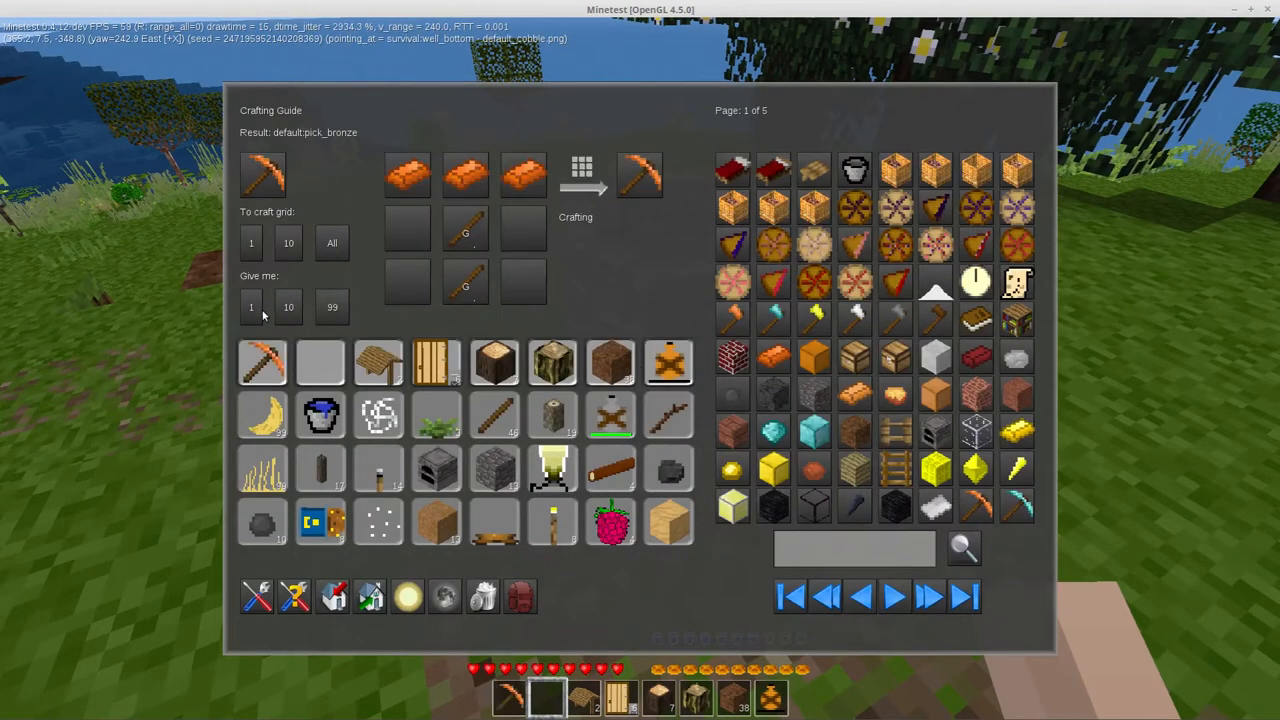
Step: Close the crafting guide and descend into the stone shaft
{"action": "key", "text": "Escape"}
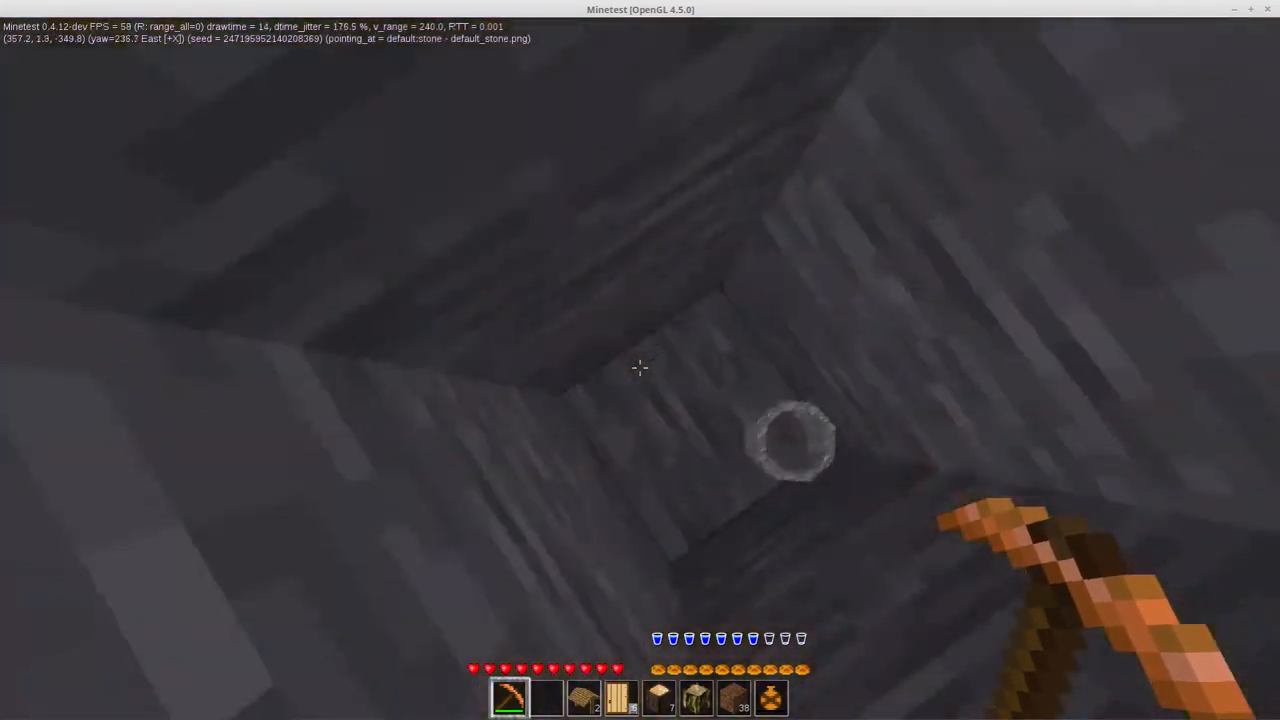
{"action": "key", "text": "k"}
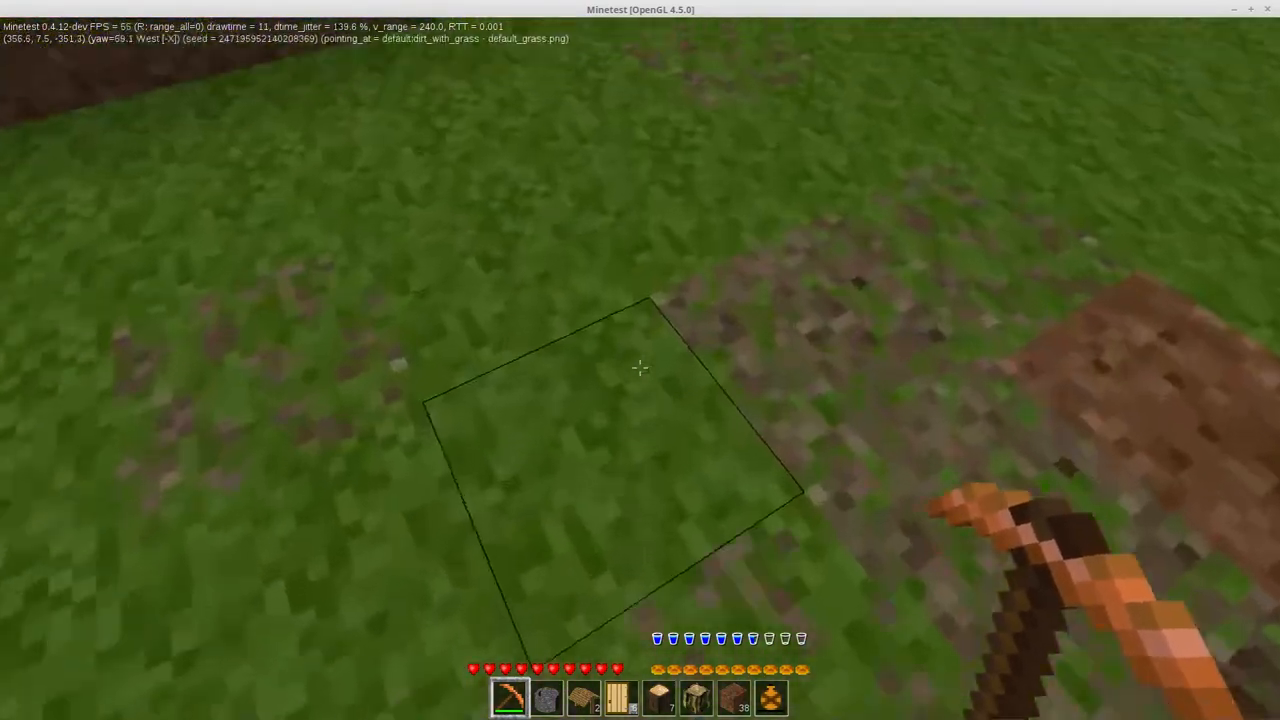
{"action": "mouse_move", "coordinate": [640, 360]}
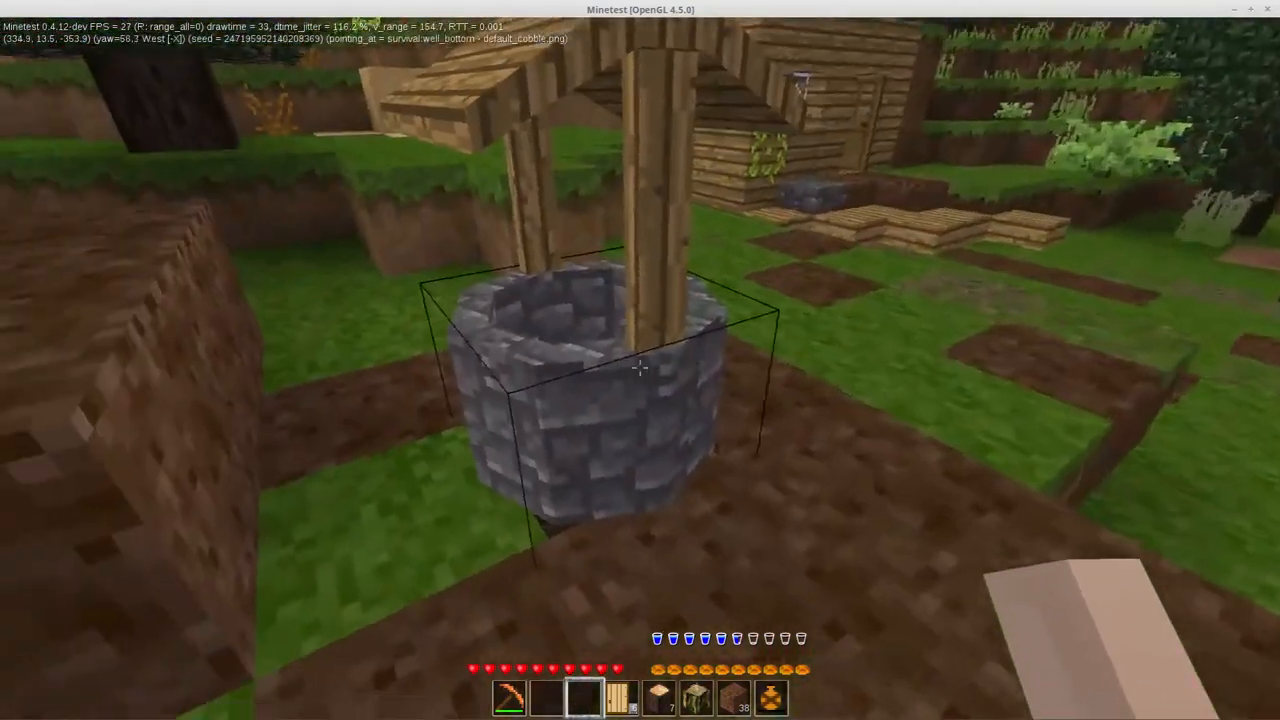
Step: Bring up the crafting guide beside the finished wooden-framed well
{"action": "key", "text": "i"}
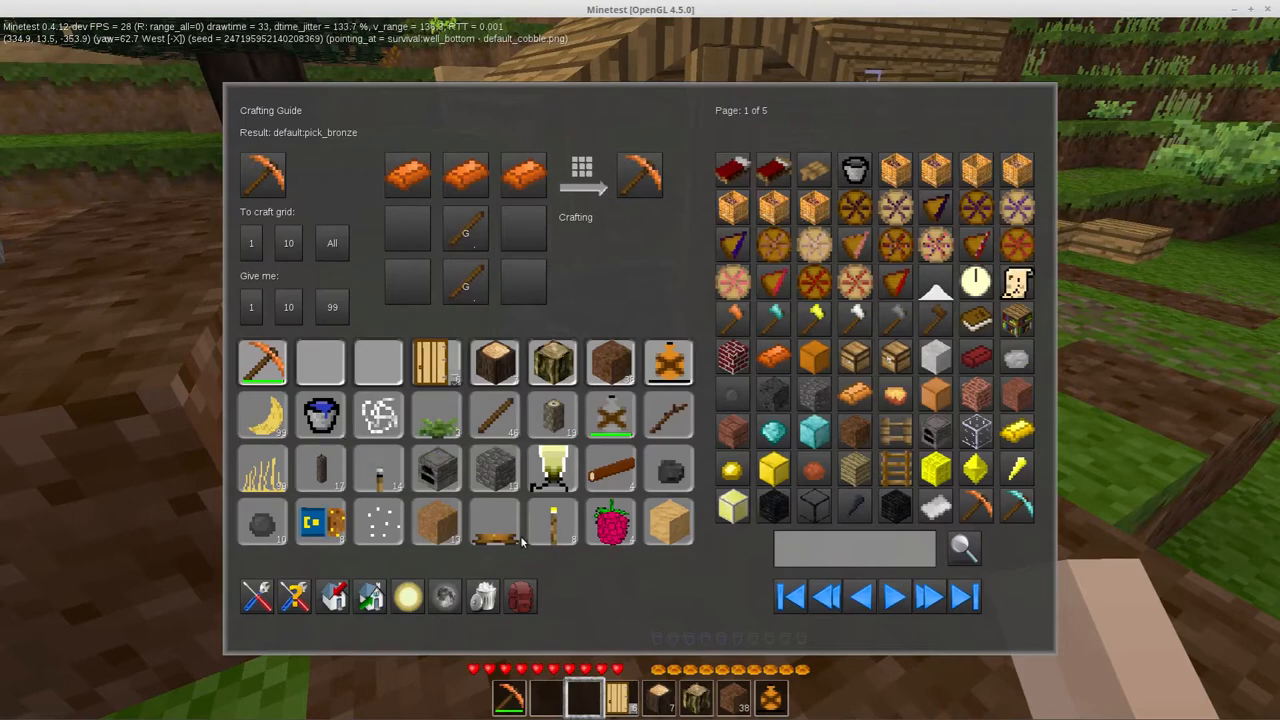
Step: Close the crafting guide to return to the world view
{"action": "key", "text": "Escape"}
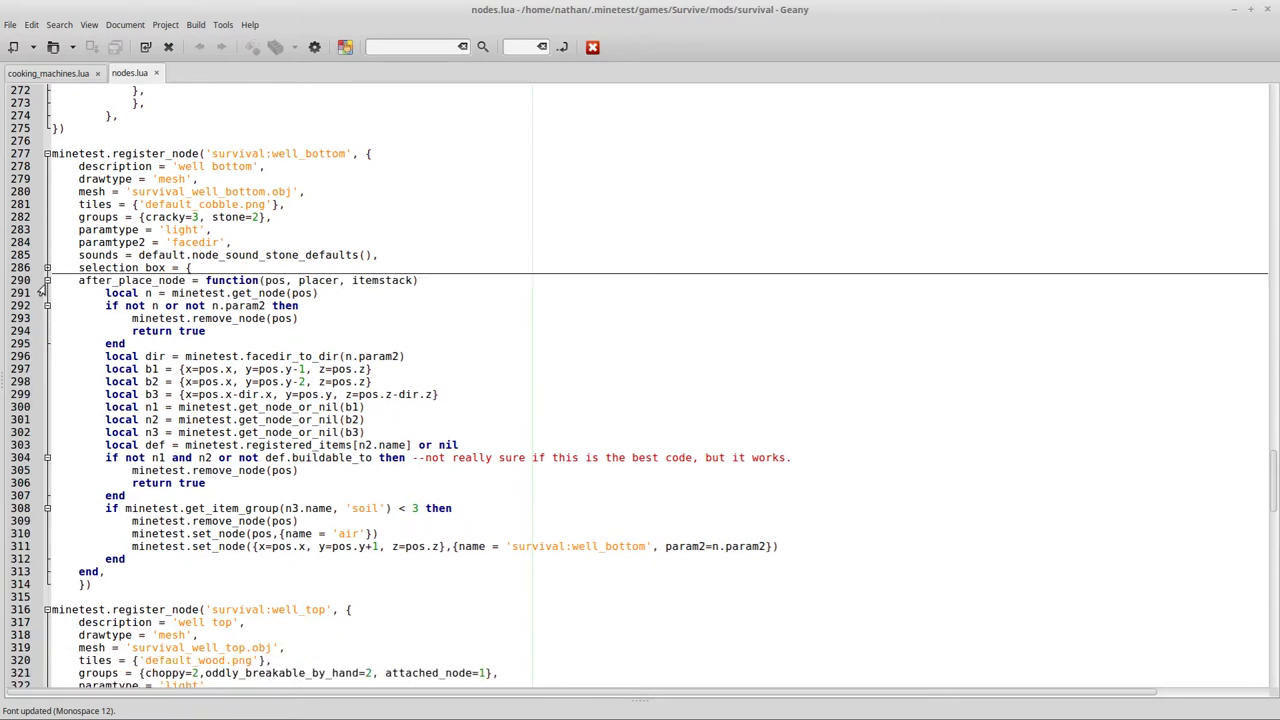
Step: Show the survival:well_bottom after_place_node code in nodes.lua
{"action": "left_click", "coordinate": [48, 280]}
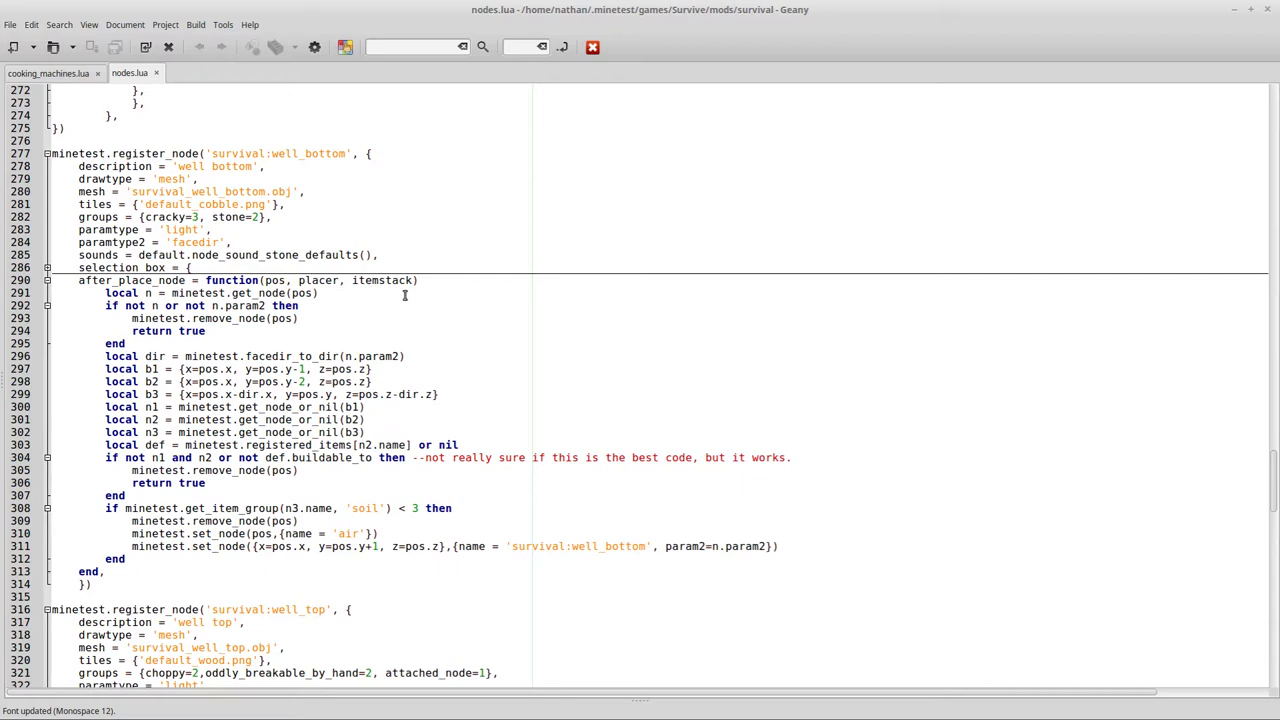
{"action": "mouse_move", "coordinate": [338, 324]}
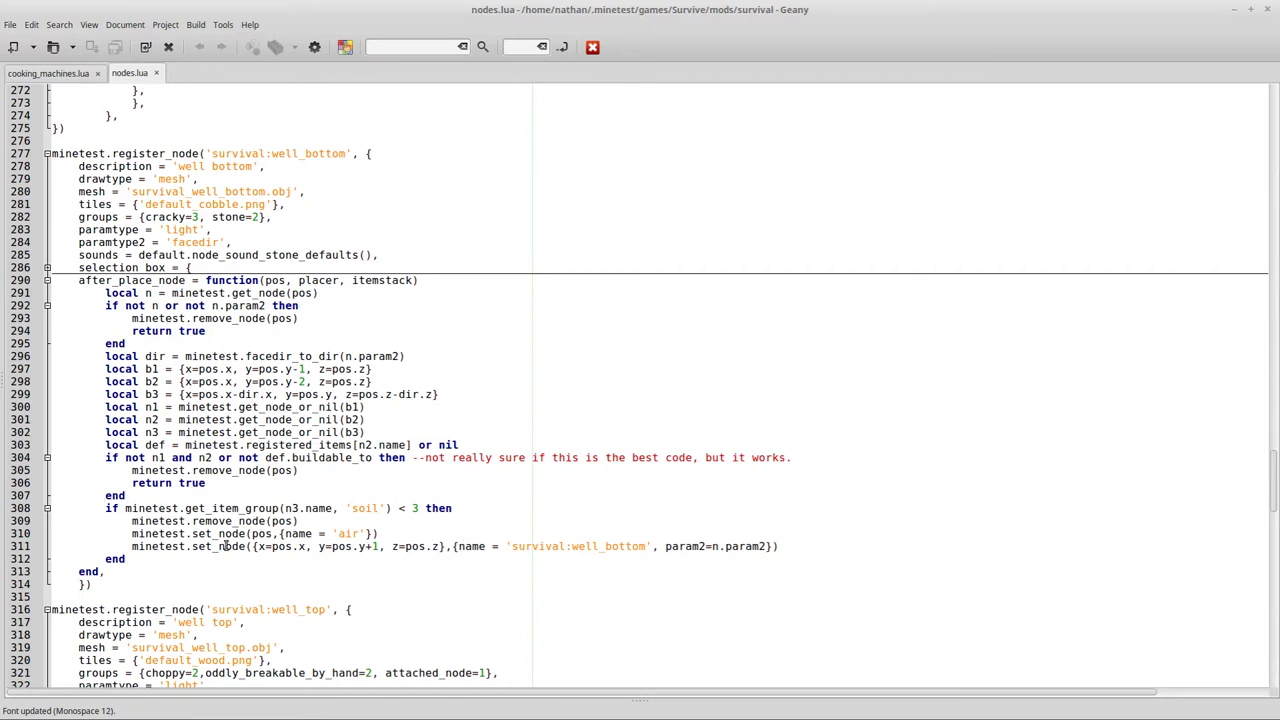
{"action": "mouse_move", "coordinate": [300, 564]}
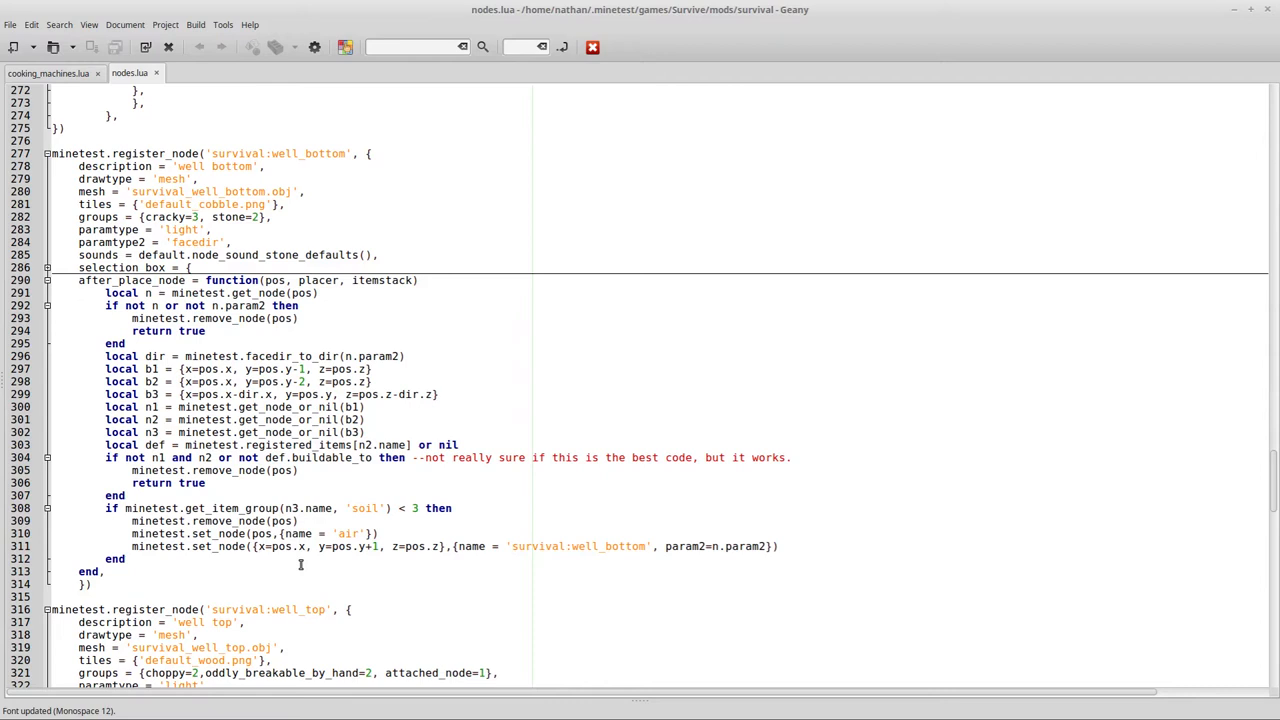
{"action": "mouse_move", "coordinate": [412, 508]}
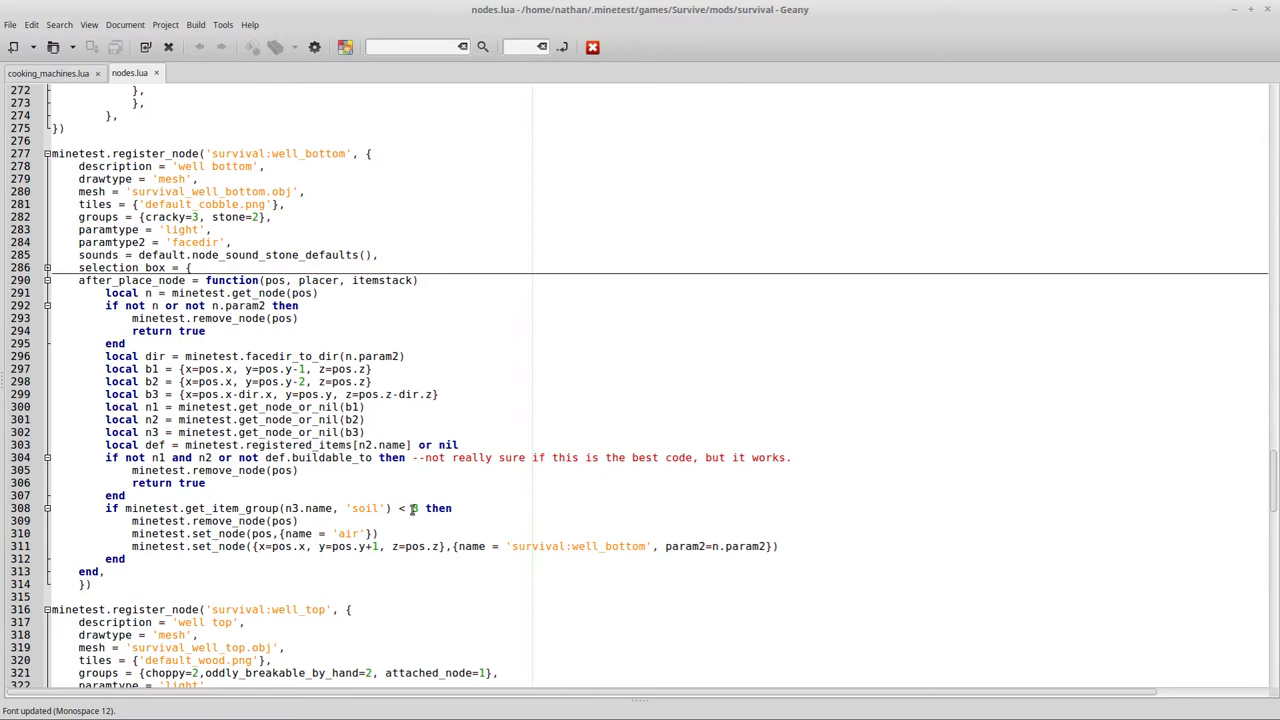
{"action": "mouse_move", "coordinate": [170, 520]}
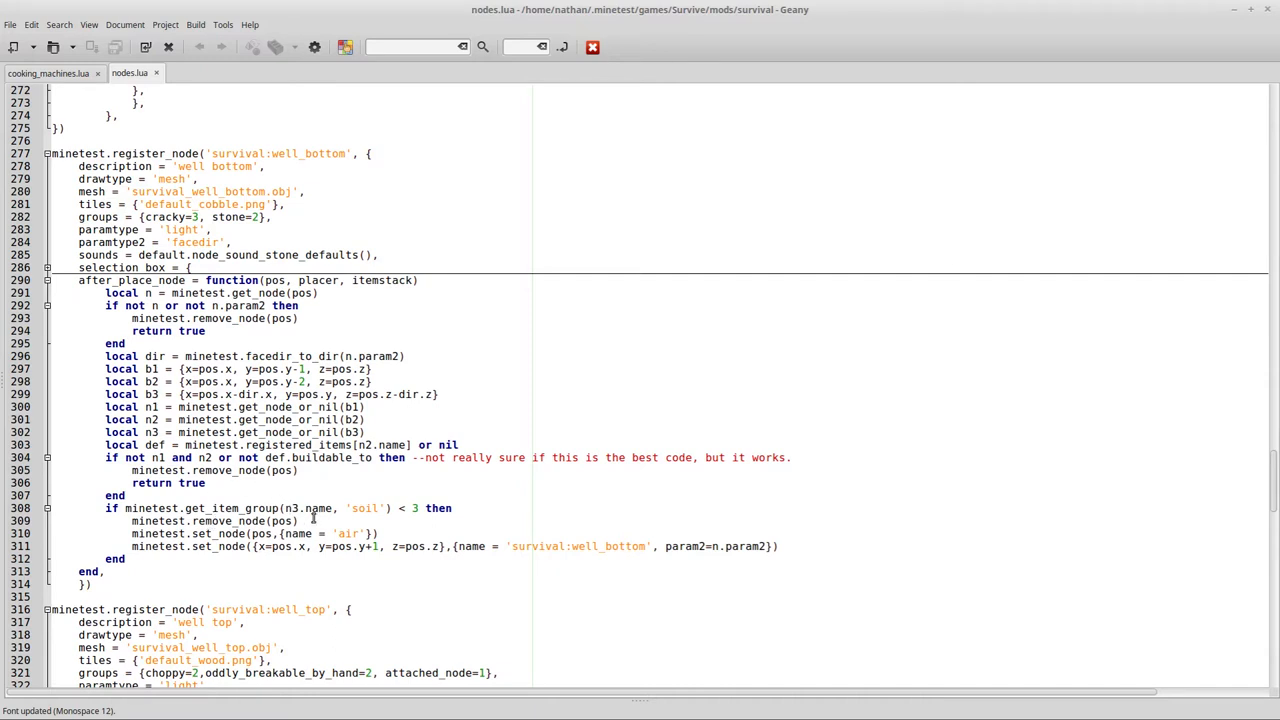
{"action": "mouse_move", "coordinate": [348, 532]}
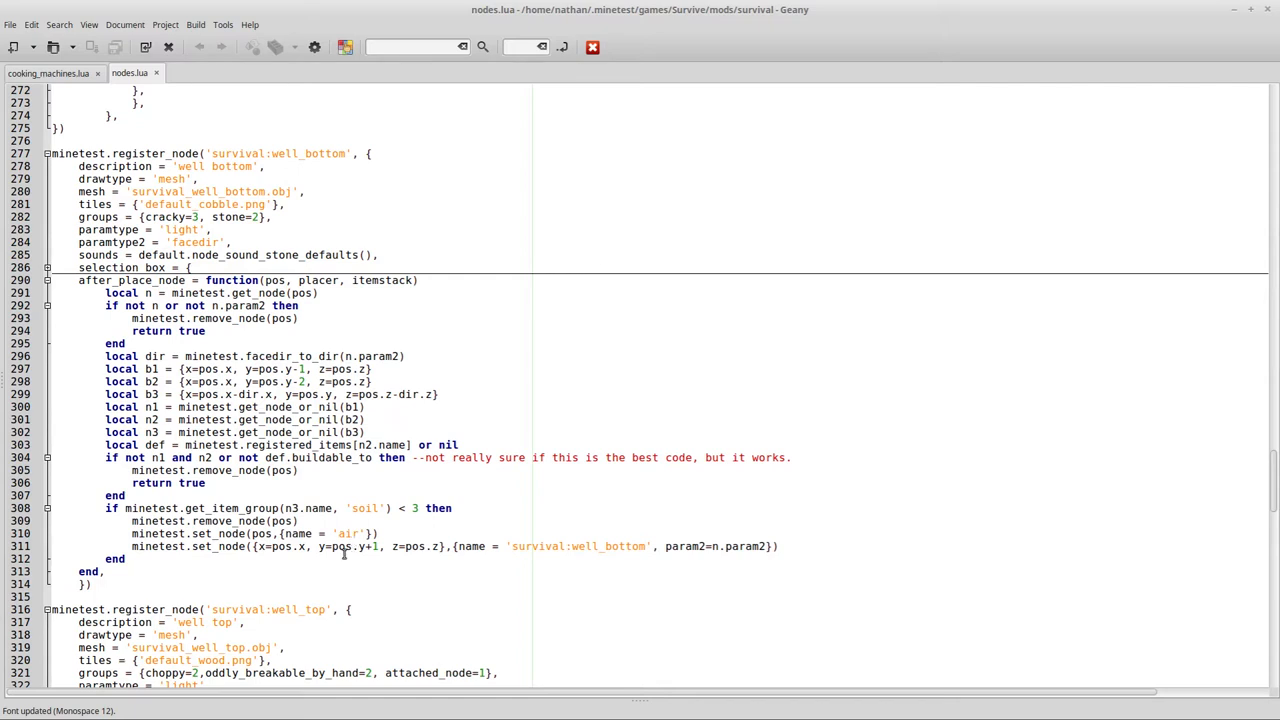
{"action": "mouse_move", "coordinate": [356, 568]}
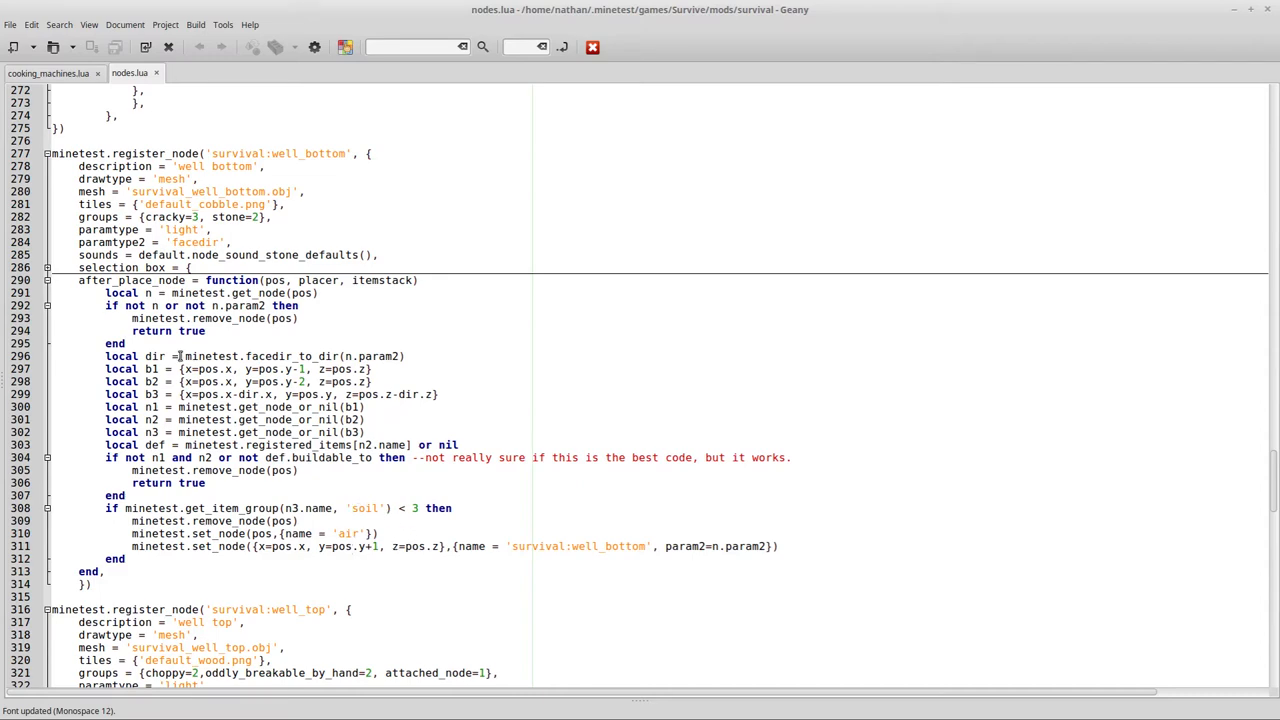
{"action": "left_click", "coordinate": [48, 72]}
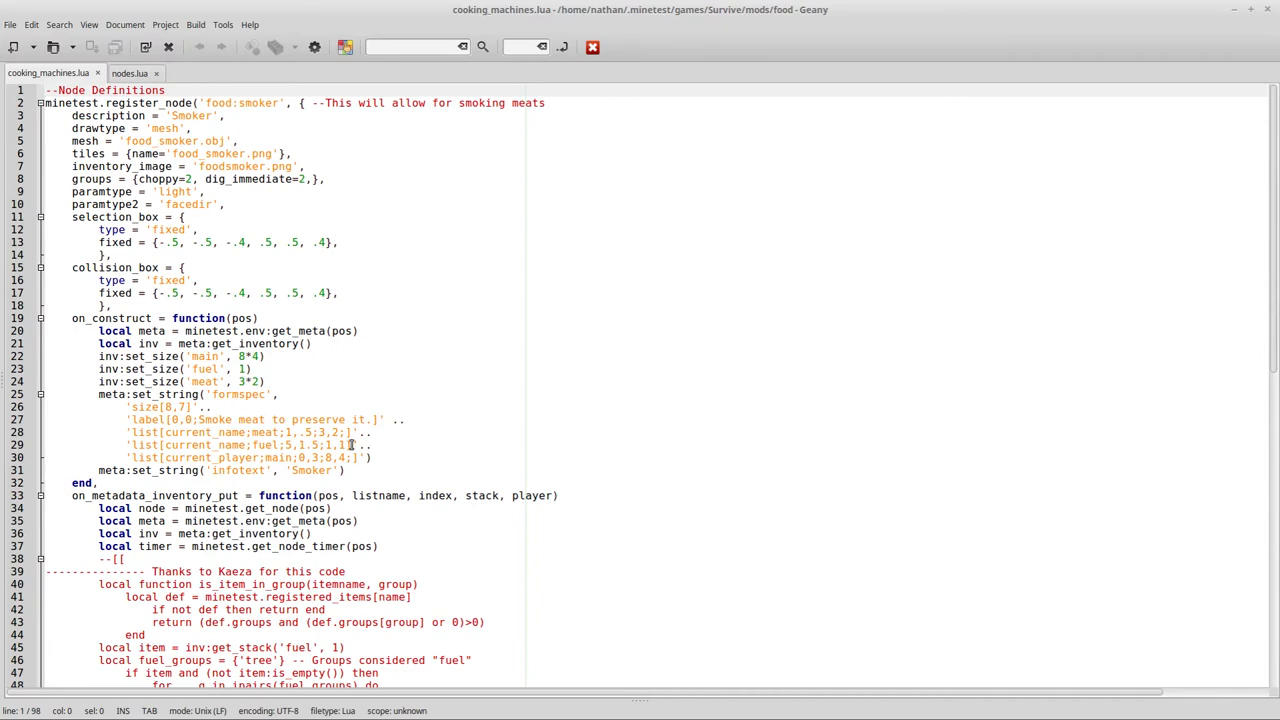
{"action": "scroll", "scroll_direction": "down", "scroll_amount": 3}
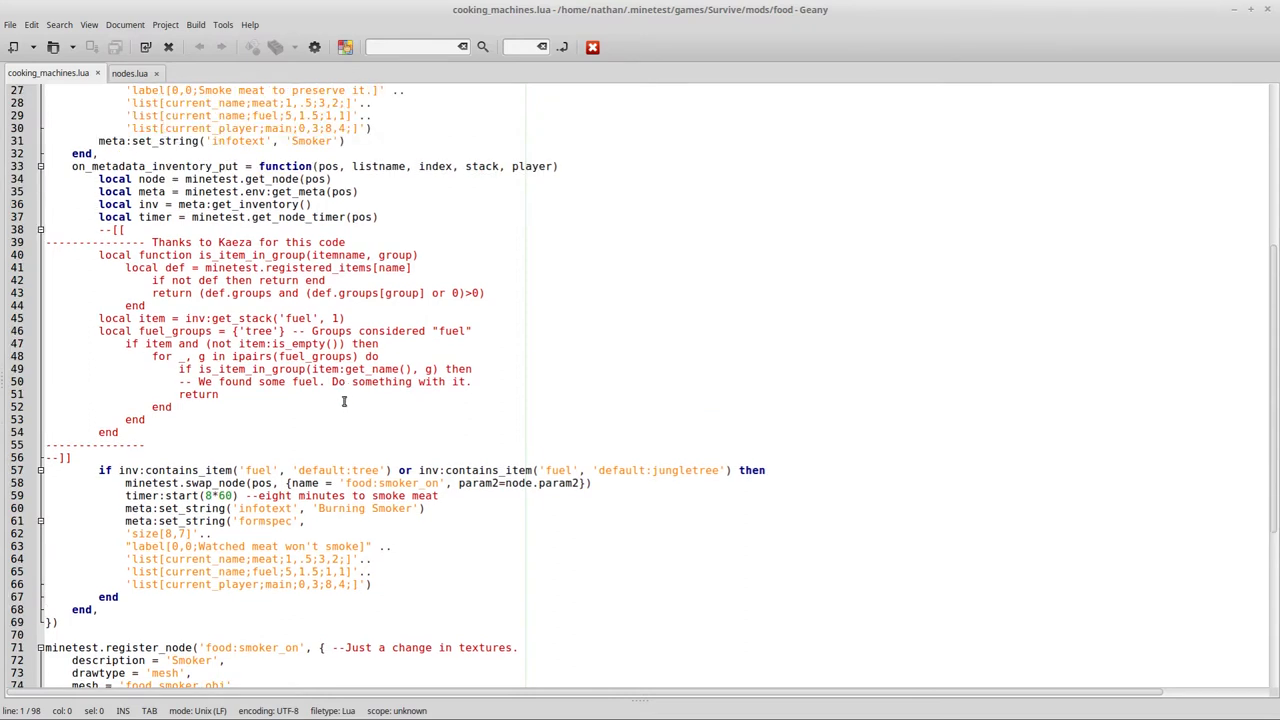
{"action": "mouse_move", "coordinate": [296, 476]}
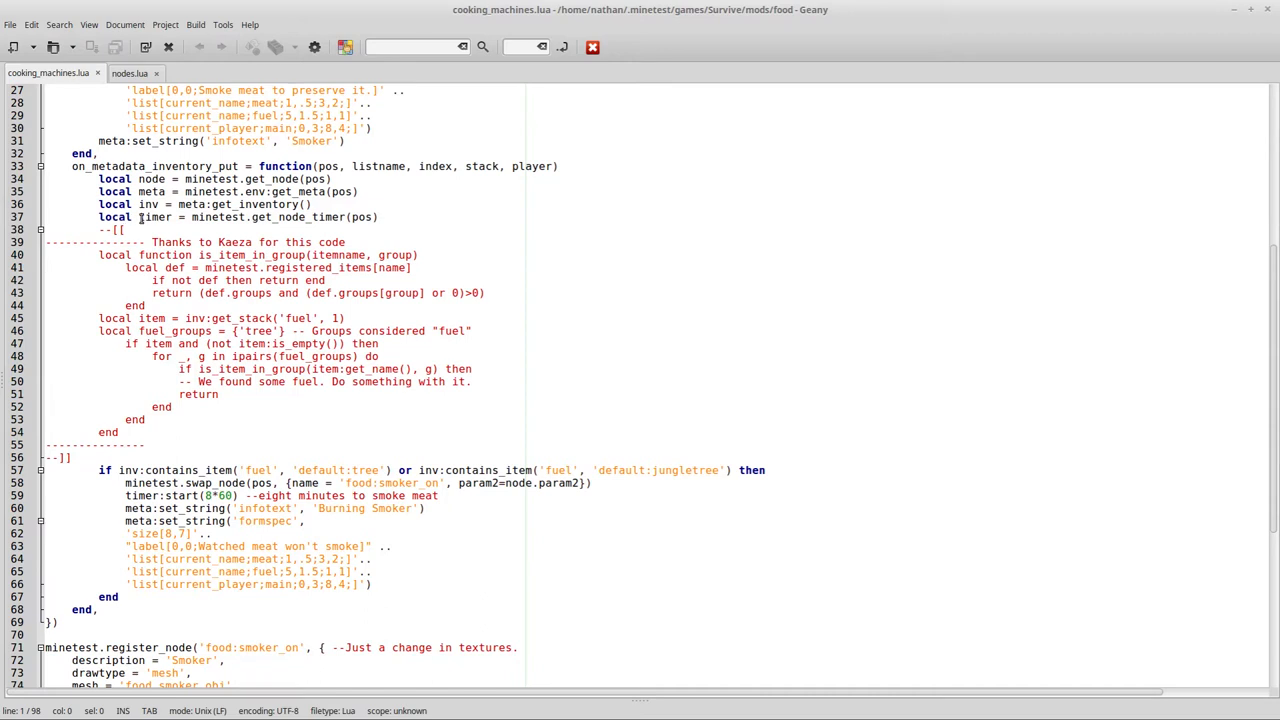
{"action": "mouse_move", "coordinate": [310, 292]}
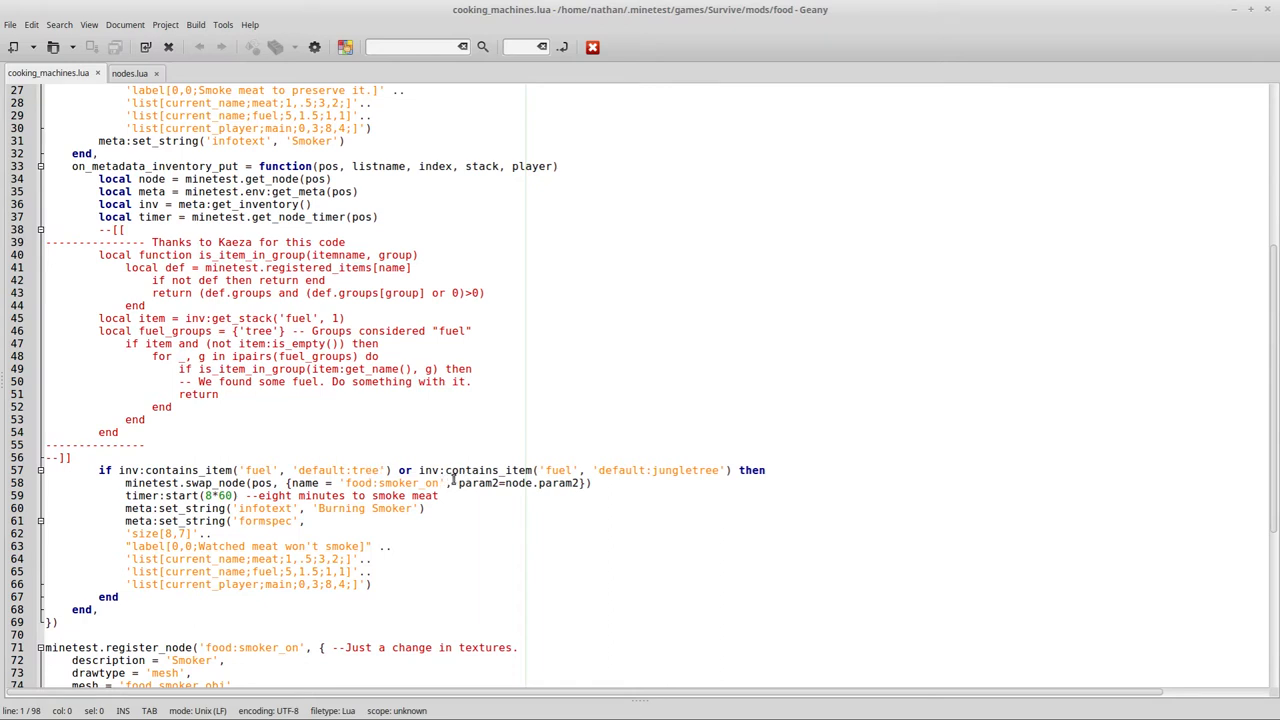
{"action": "mouse_move", "coordinate": [452, 480]}
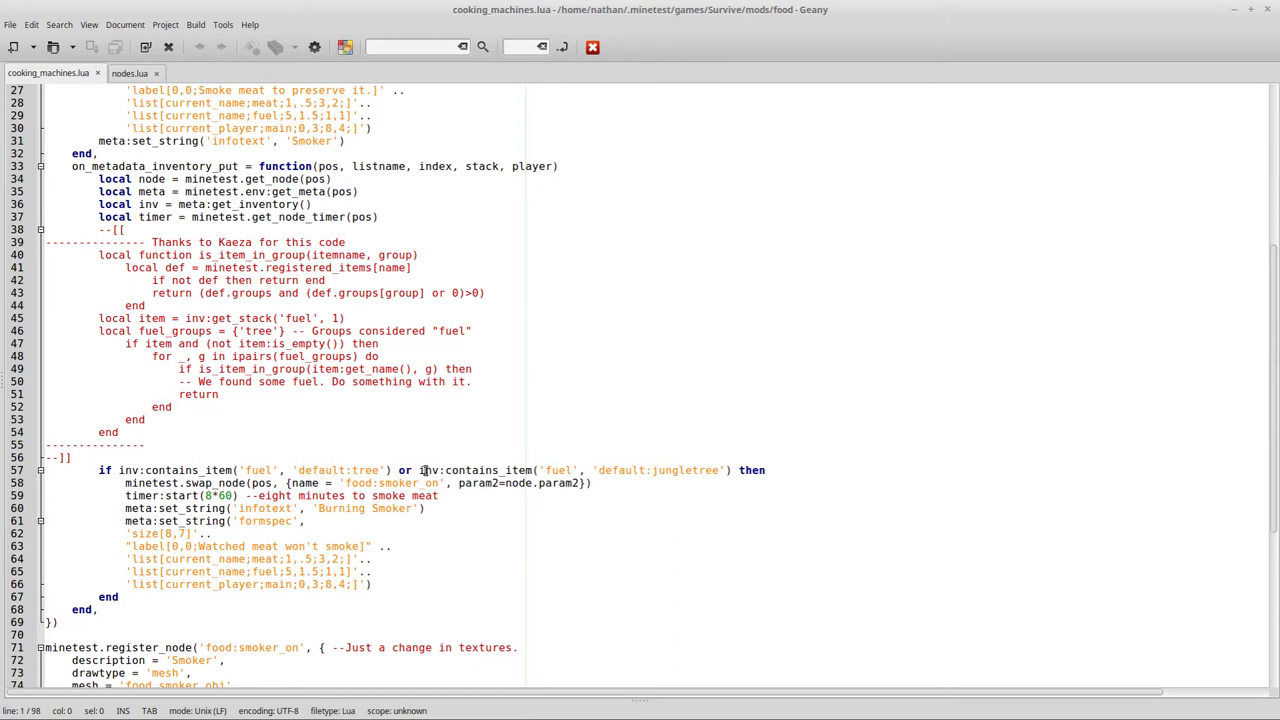
{"action": "mouse_move", "coordinate": [472, 482]}
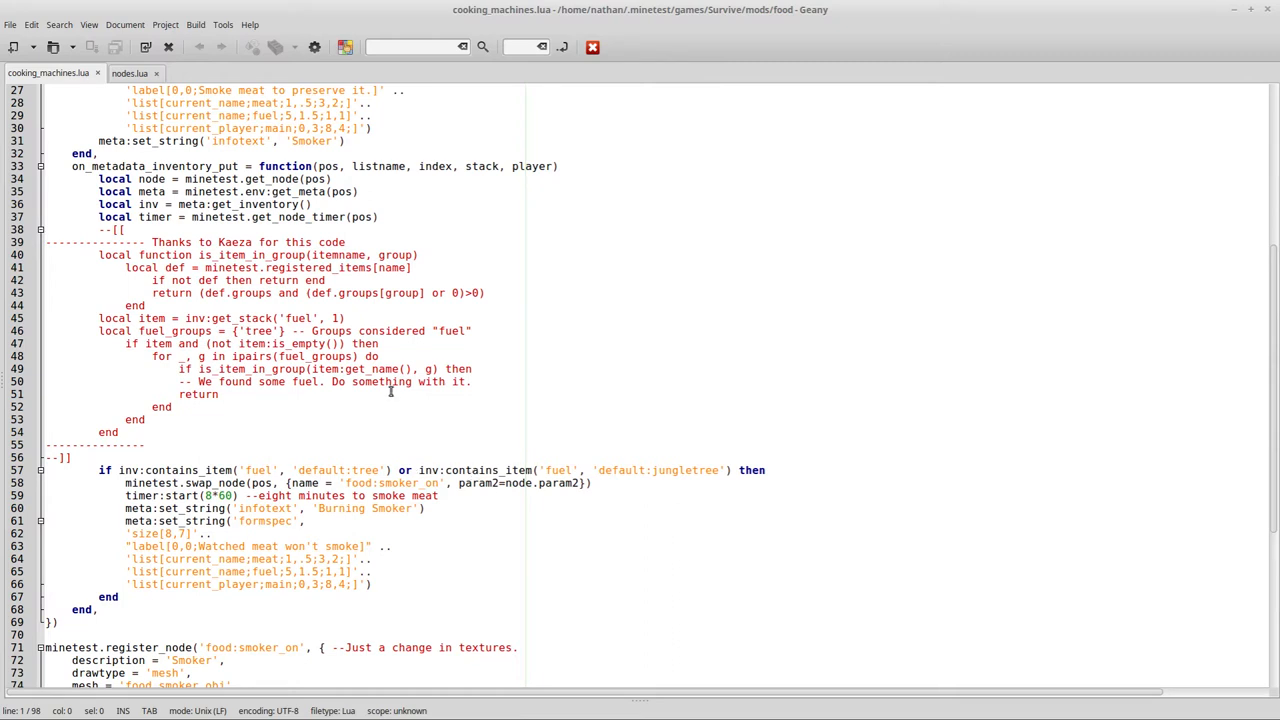
Step: Switch back to nodes.lua at the well_bottom after_place_node placement code
{"action": "left_click", "coordinate": [128, 72]}
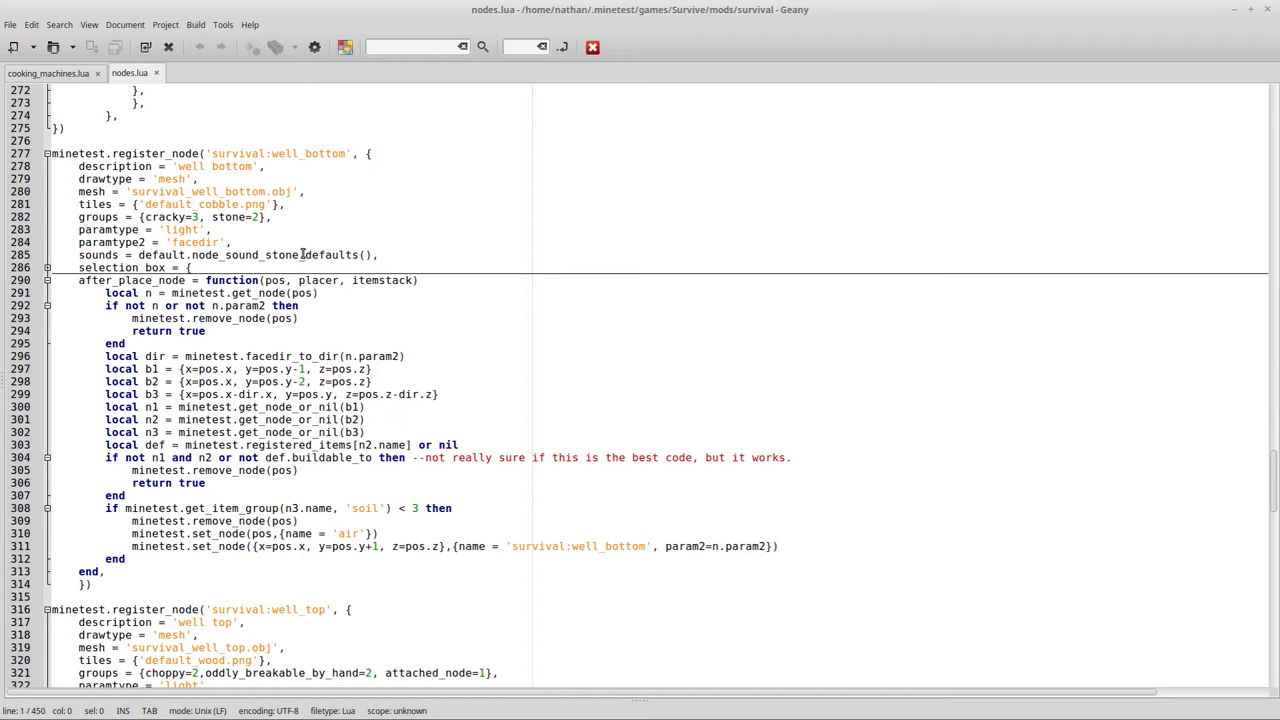
{"action": "mouse_move", "coordinate": [566, 700]}
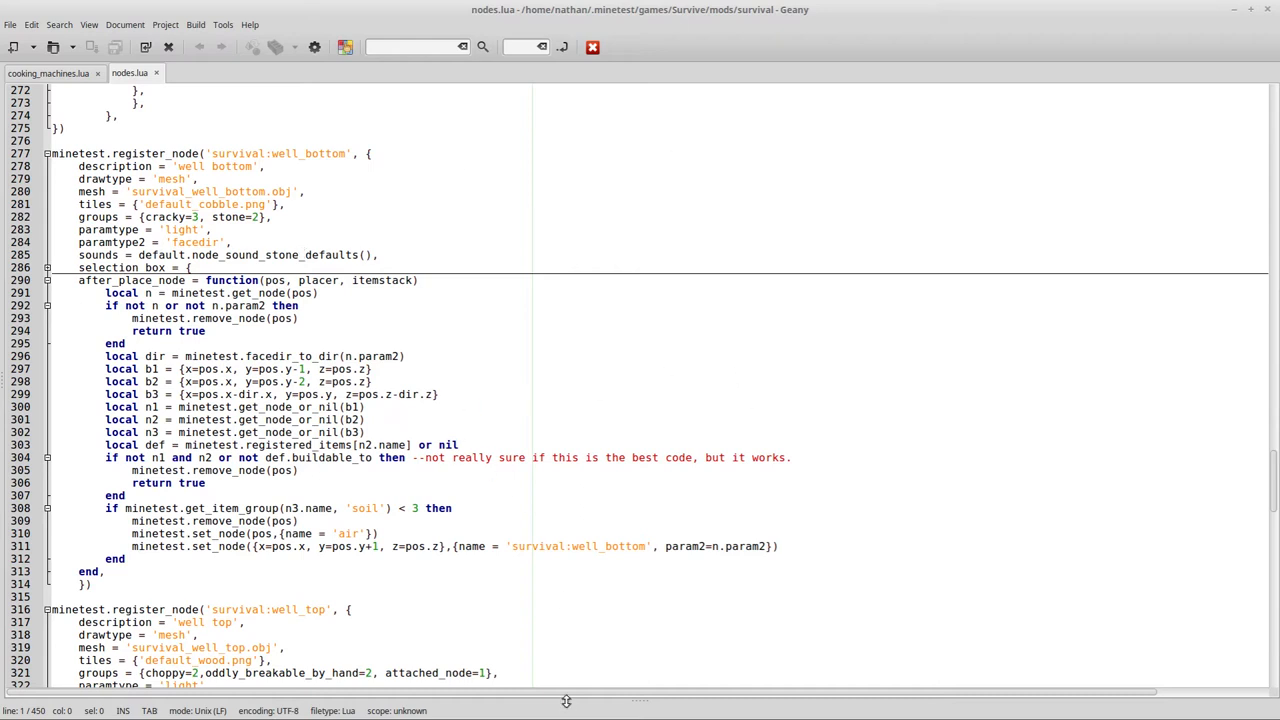
{"action": "mouse_move", "coordinate": [604, 380]}
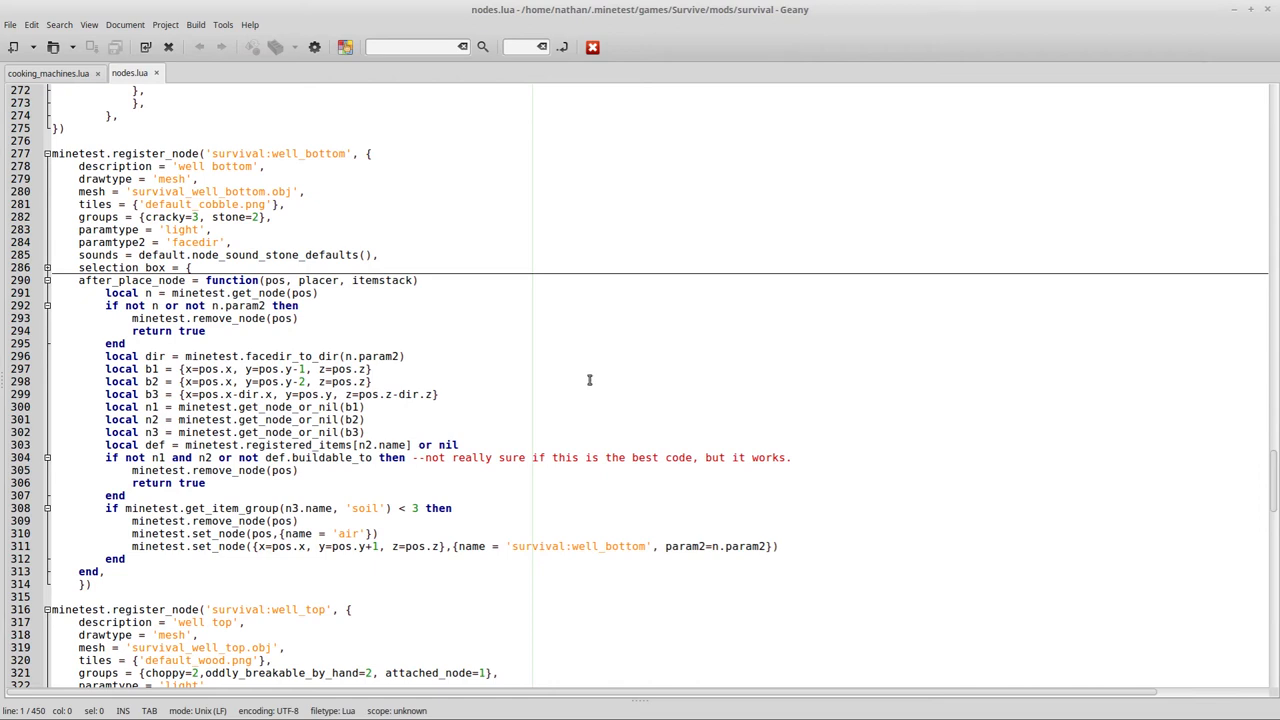
{"action": "mouse_move", "coordinate": [288, 334]}
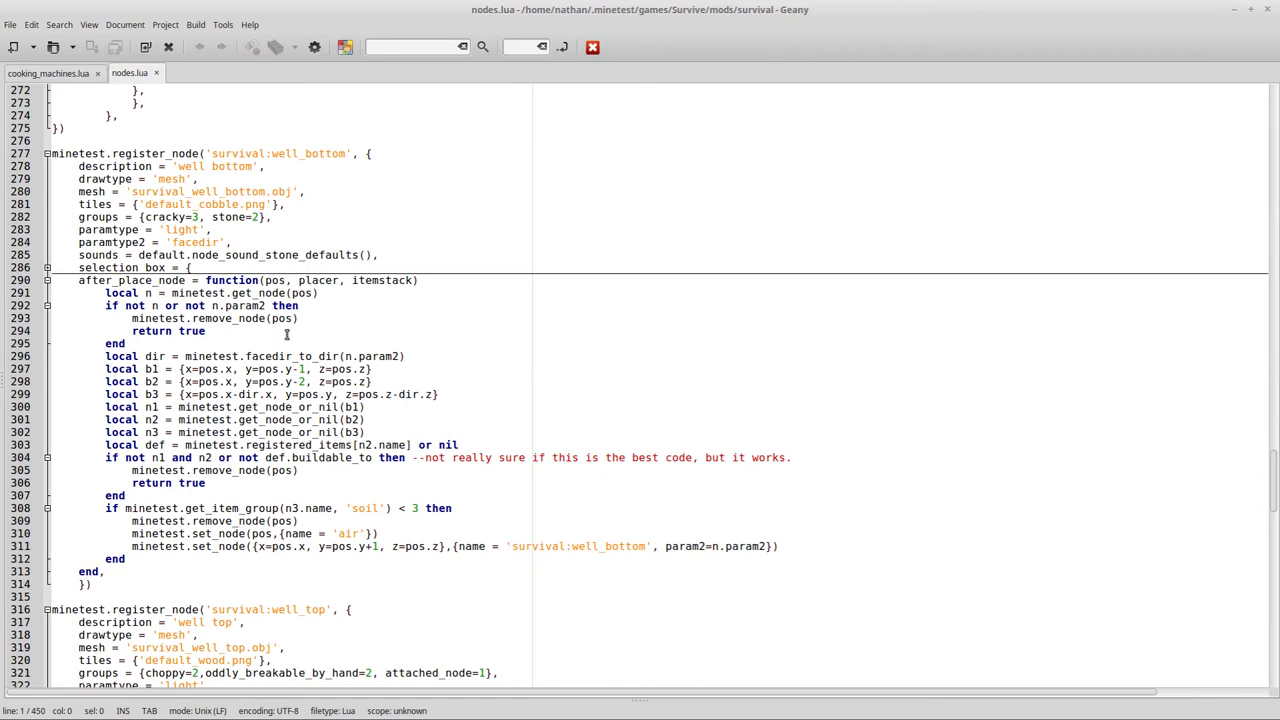
{"action": "mouse_move", "coordinate": [596, 564]}
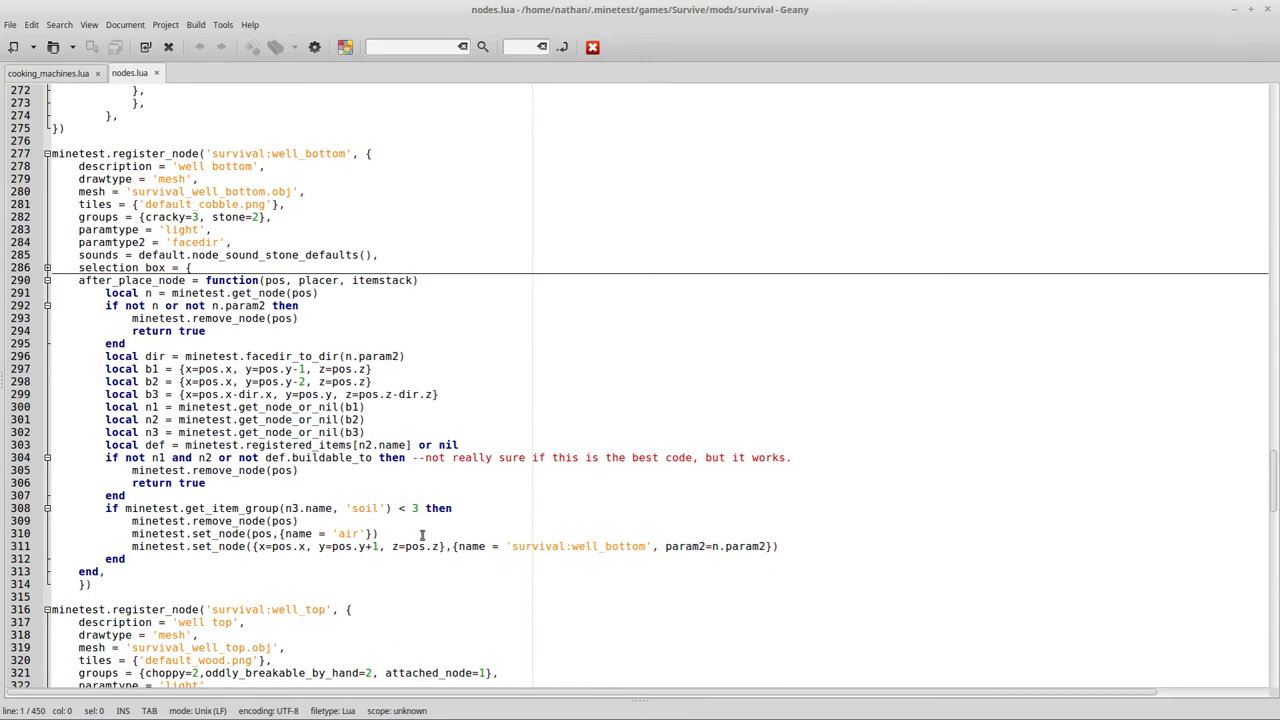
{"action": "mouse_move", "coordinate": [482, 596]}
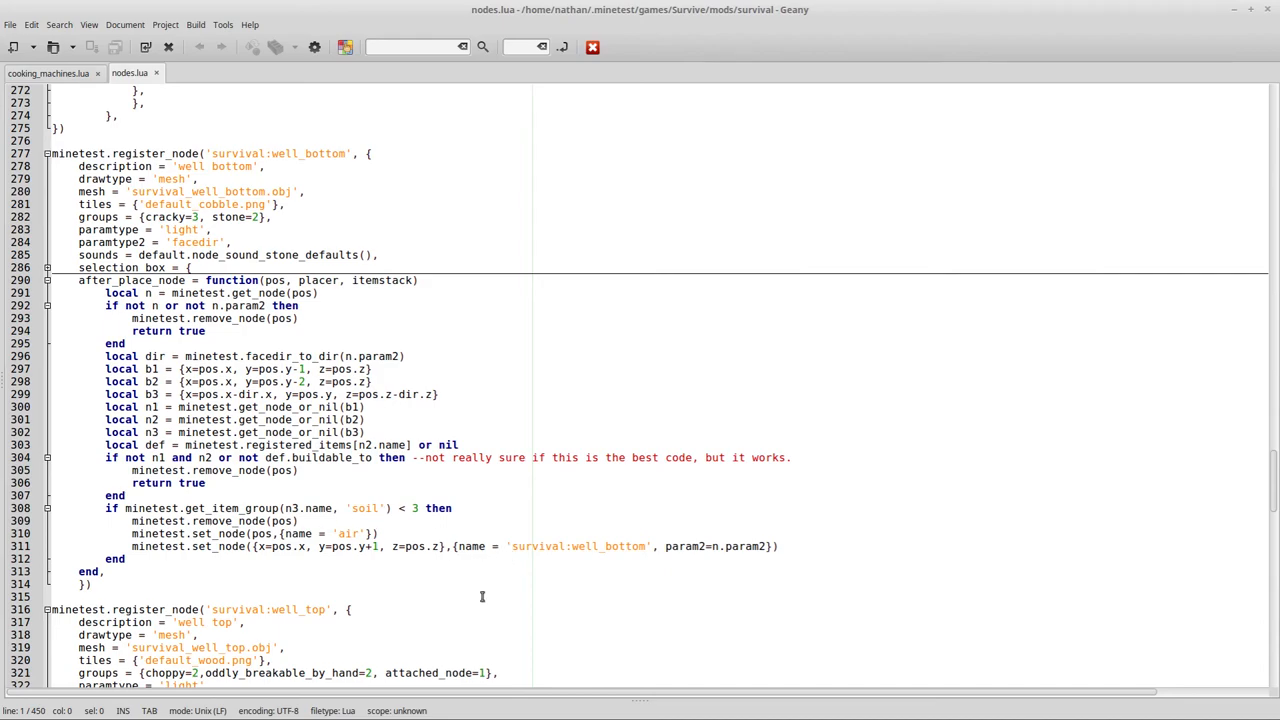
{"action": "scroll", "scroll_direction": "down", "scroll_amount": 3}
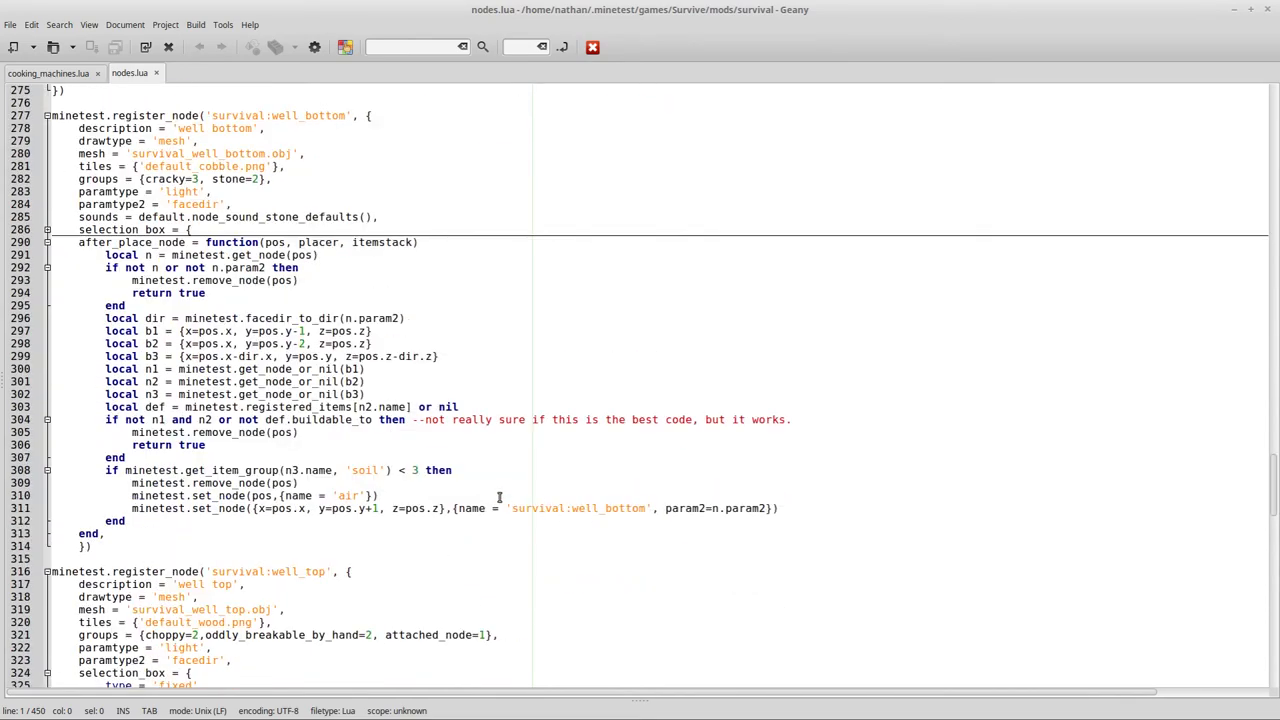
{"action": "scroll", "scroll_direction": "down", "scroll_amount": 3}
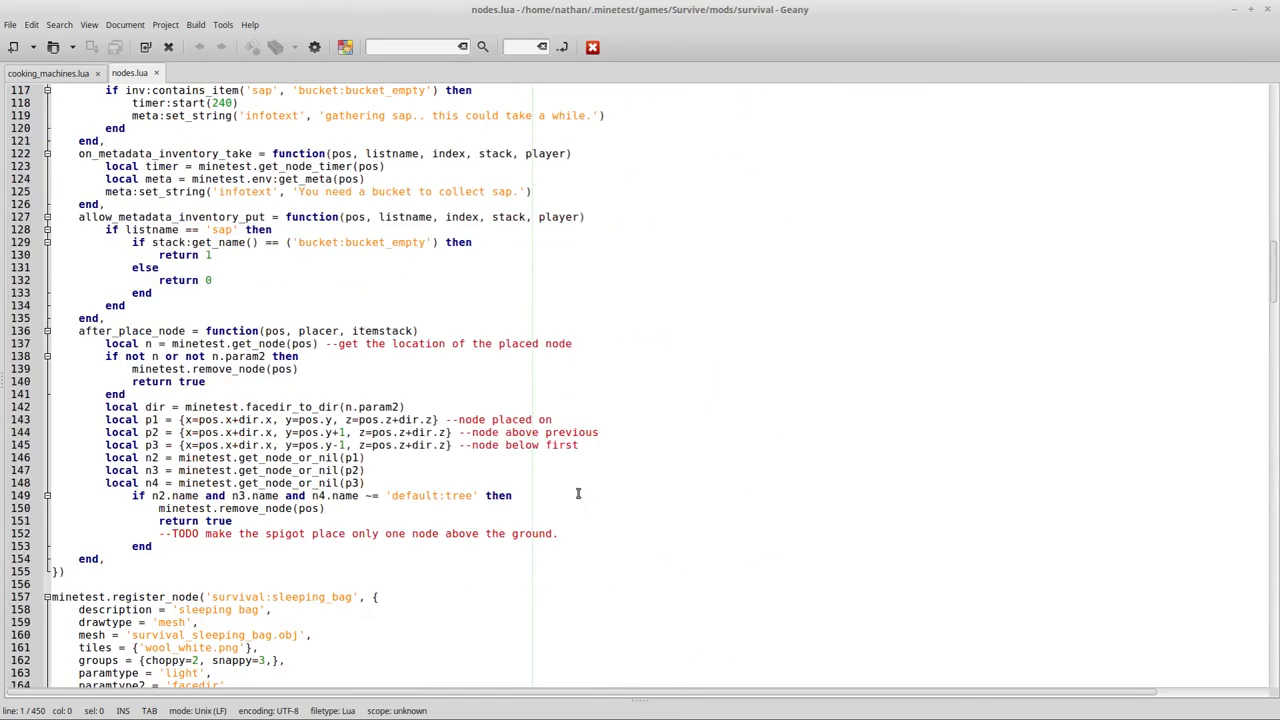
{"action": "scroll", "scroll_direction": "down", "scroll_amount": 3}
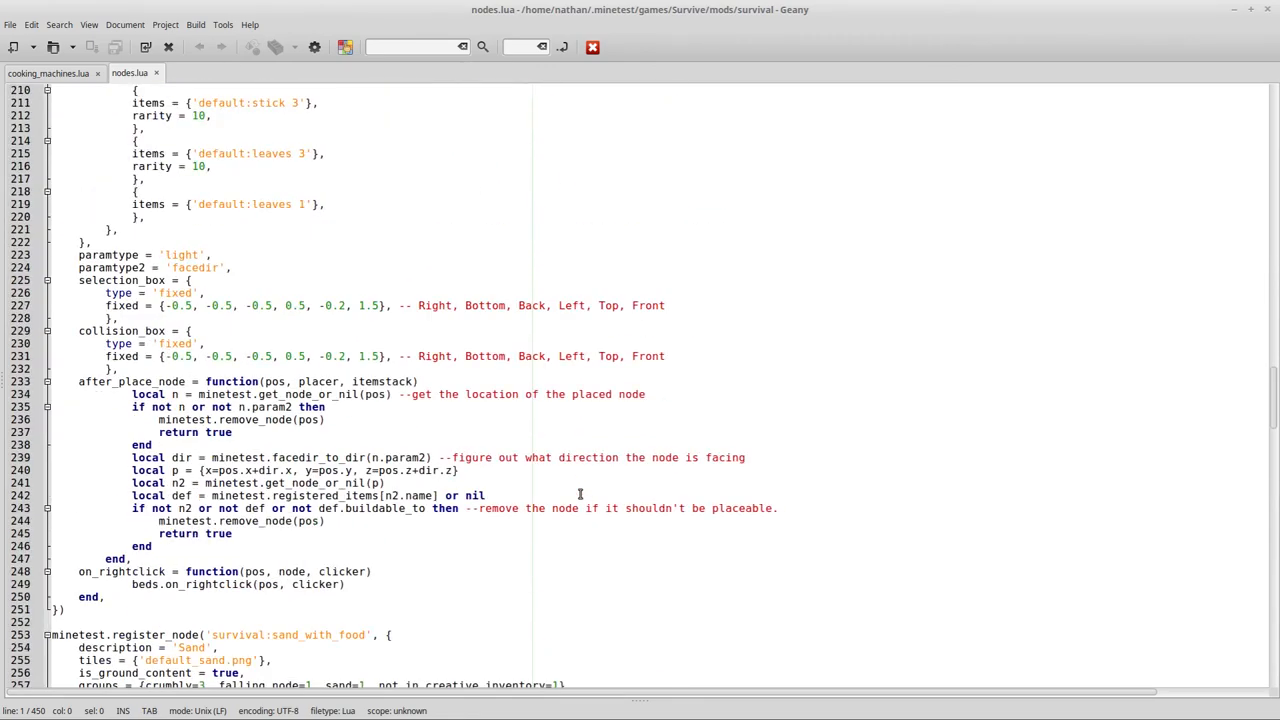
{"action": "scroll", "scroll_direction": "down", "scroll_amount": 3}
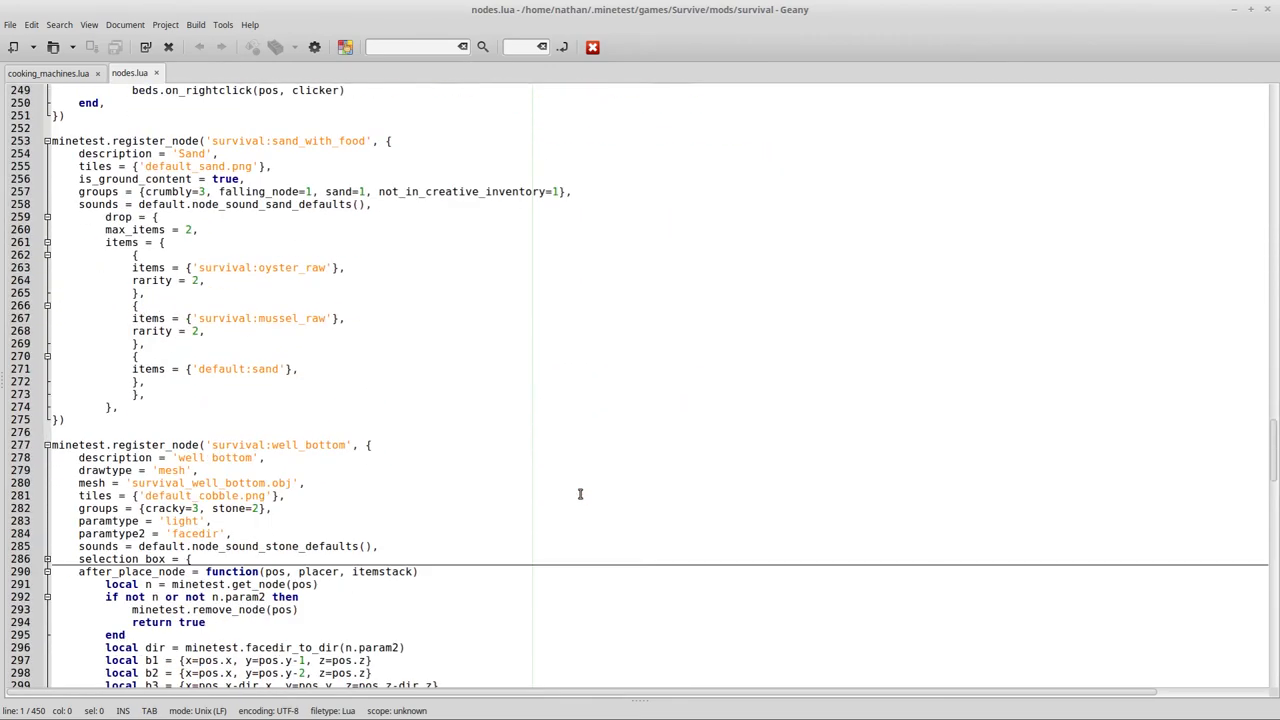
{"action": "mouse_move", "coordinate": [496, 528]}
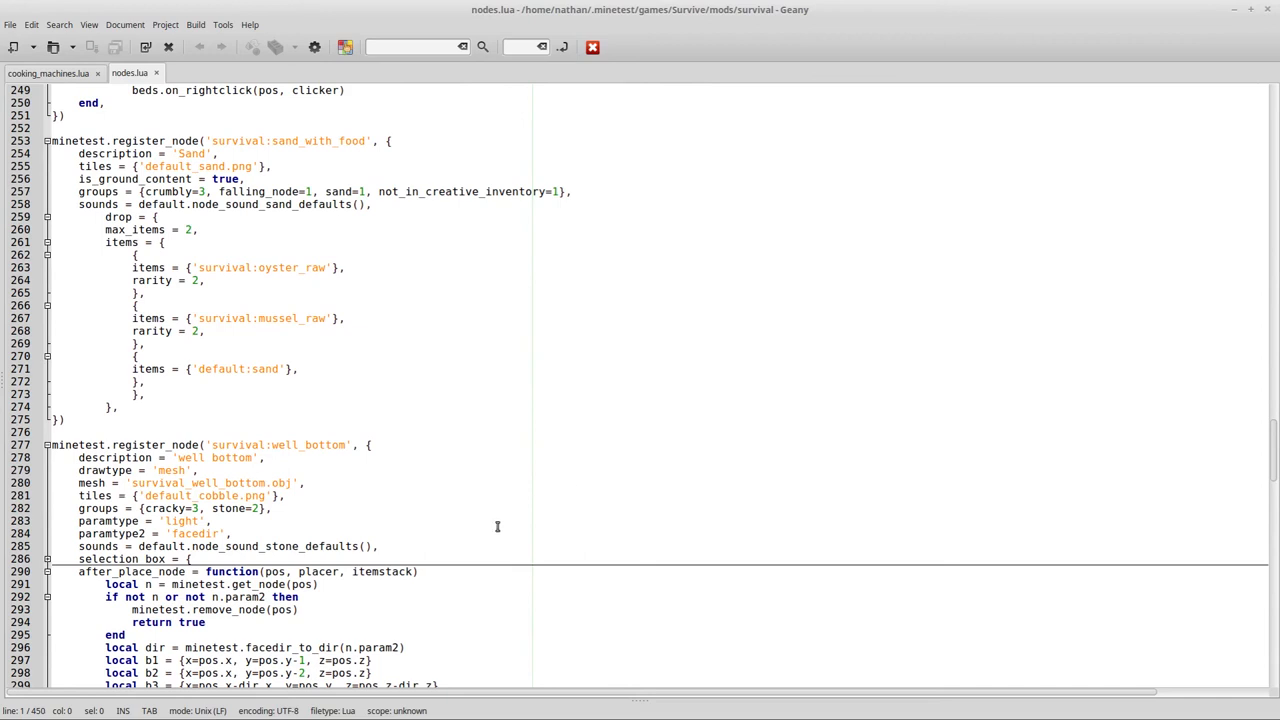
{"action": "scroll", "scroll_direction": "down", "scroll_amount": 3}
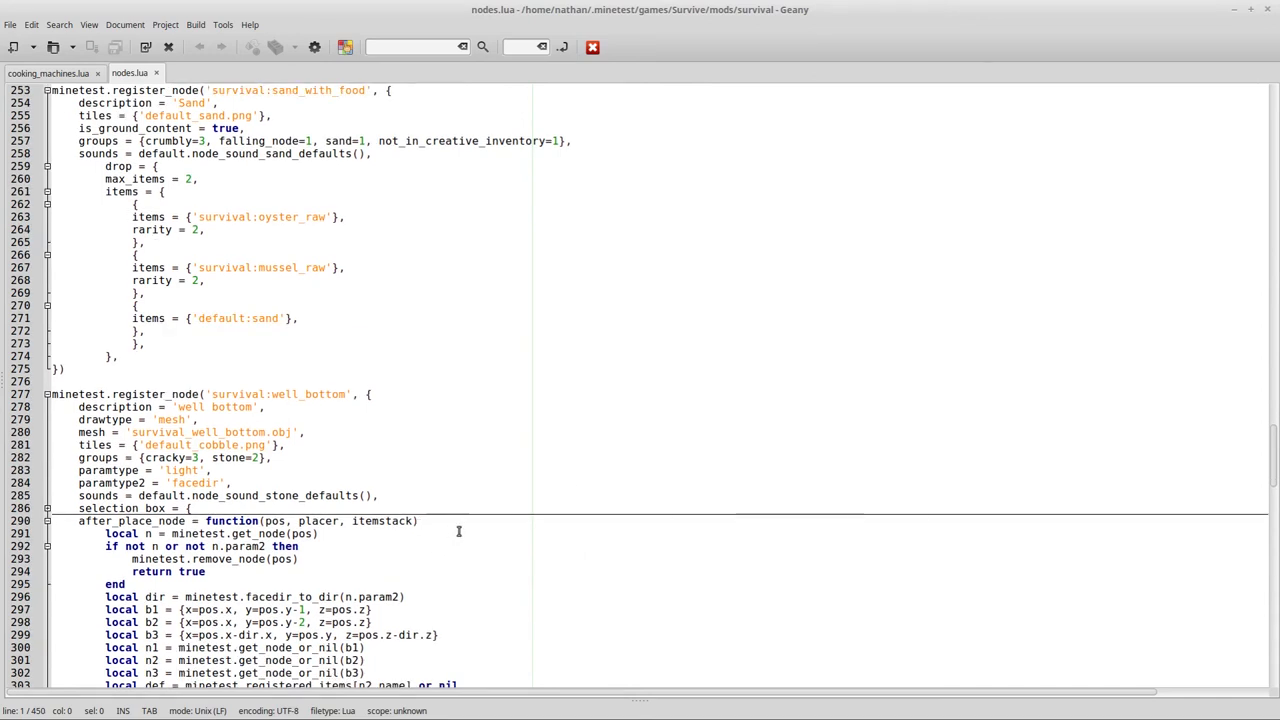
{"action": "scroll", "scroll_direction": "down", "scroll_amount": 3}
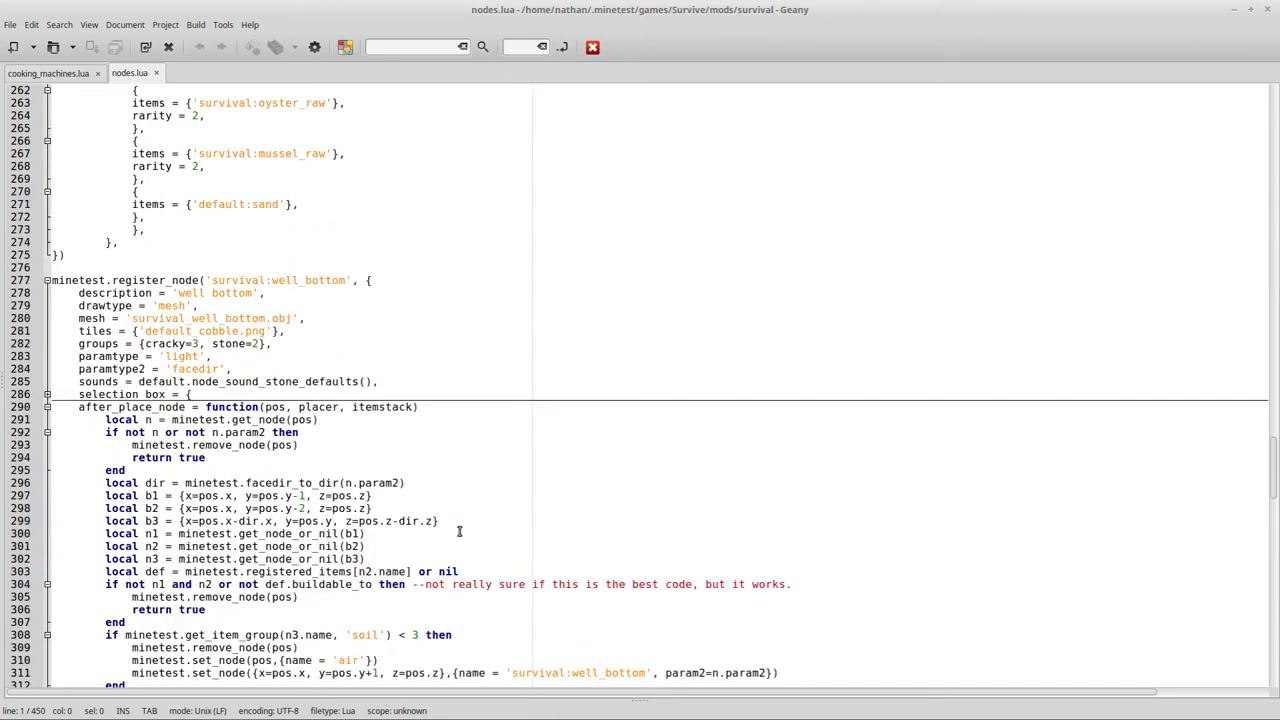
{"action": "scroll", "scroll_direction": "down", "scroll_amount": 3}
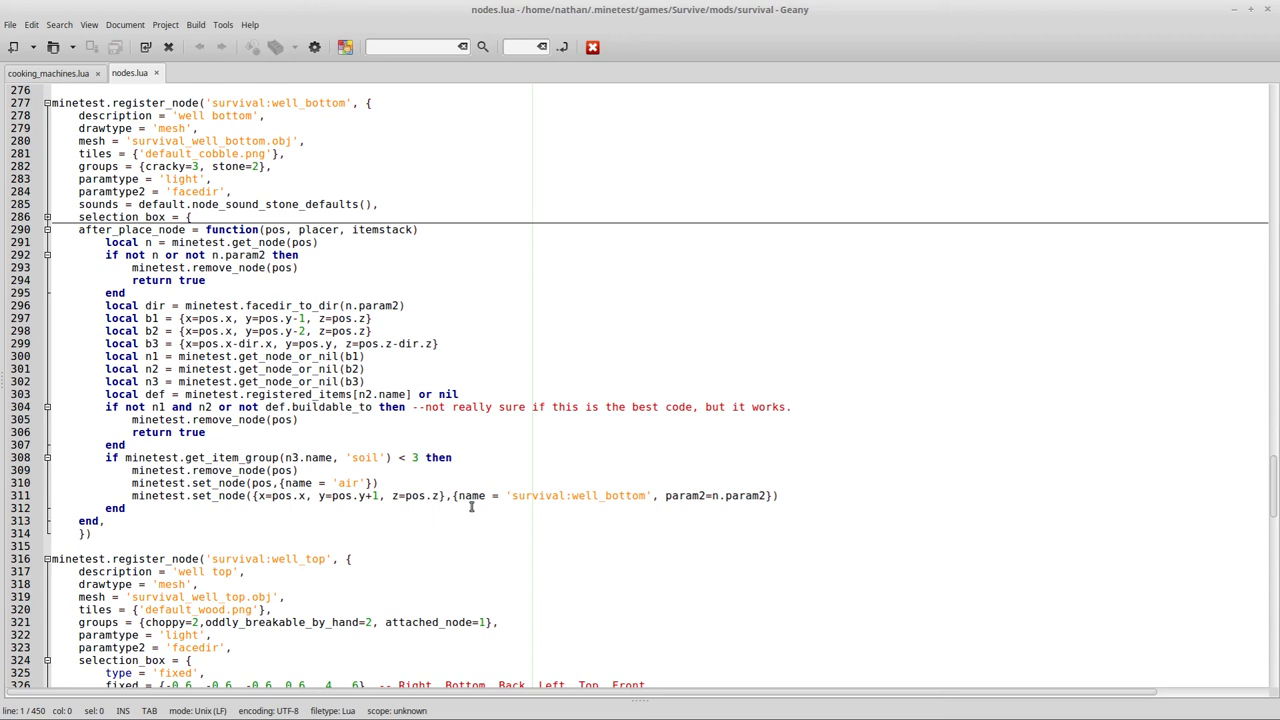
{"action": "mouse_move", "coordinate": [470, 508]}
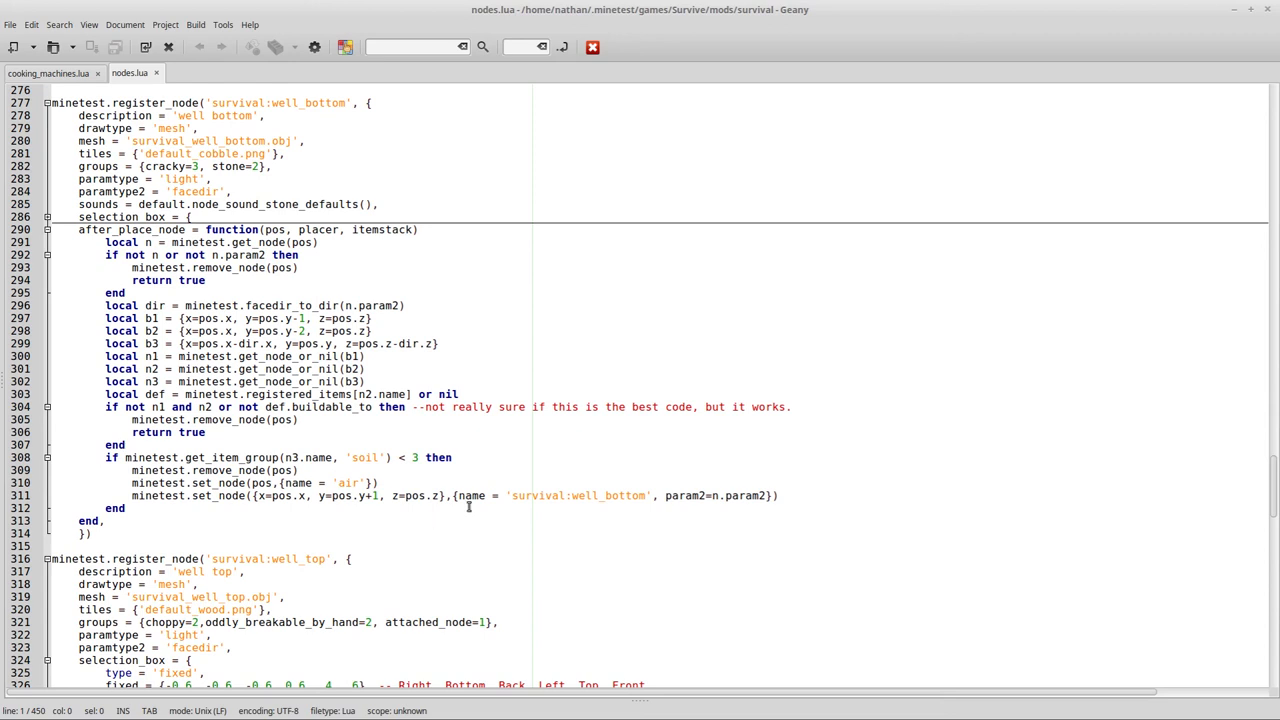